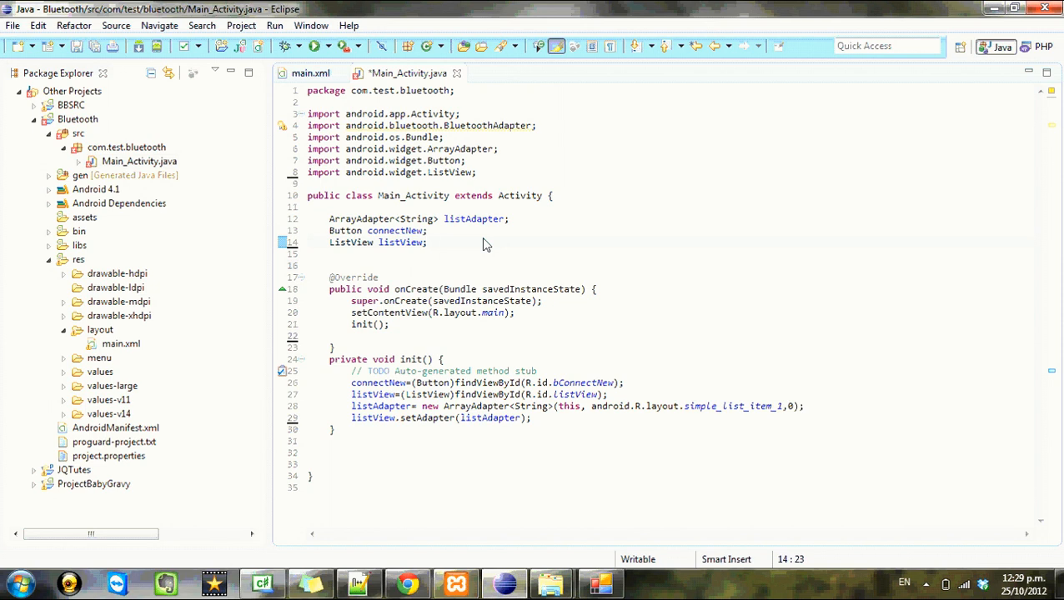
# Declare a BluetoothAdapter field named btAdapter in Main_Activity
pyautogui.write('Blue')
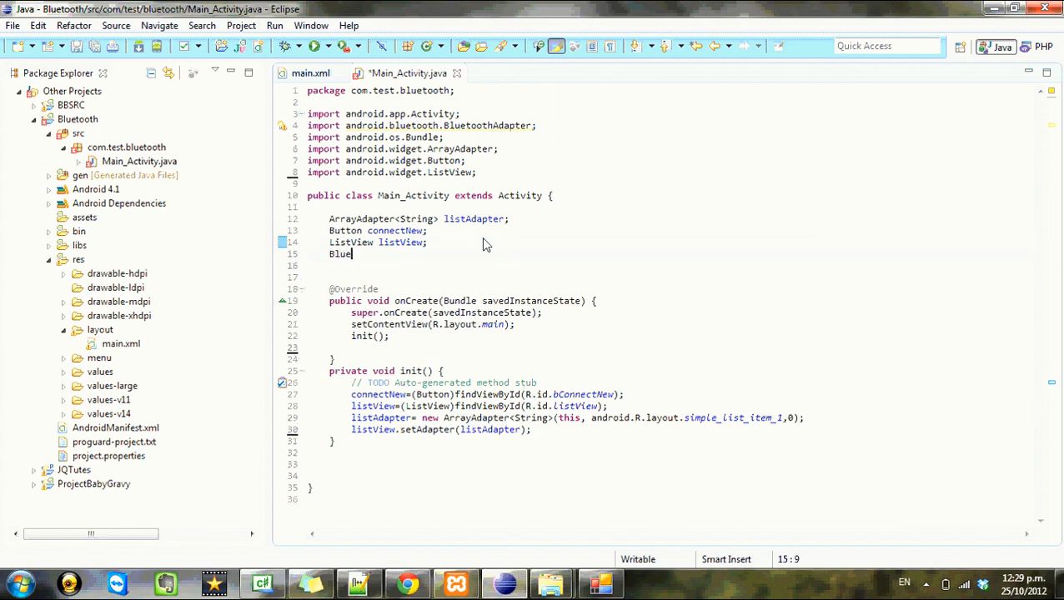
pyautogui.write('toothAdapter')
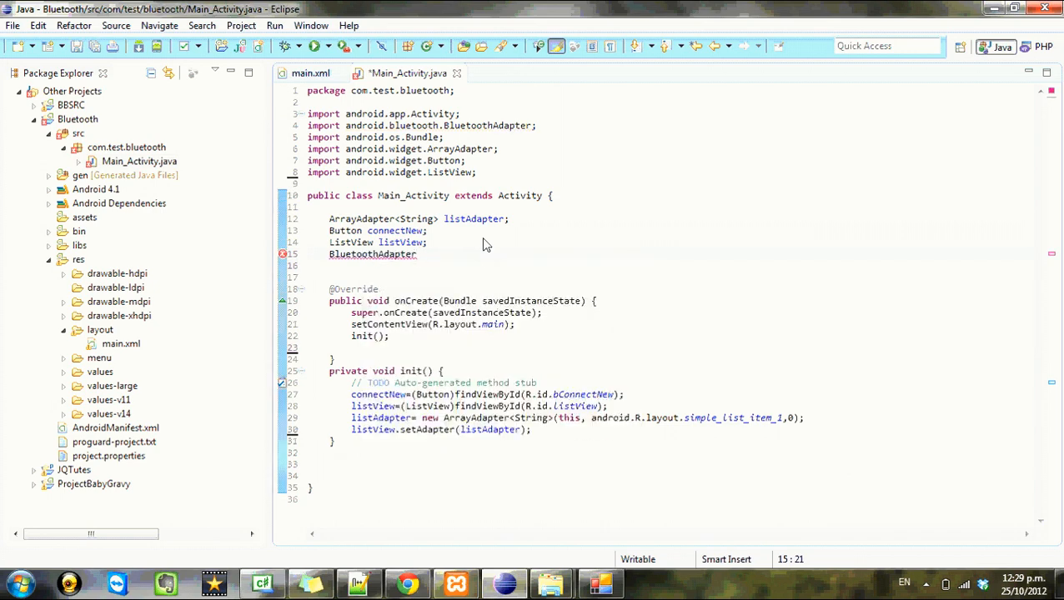
pyautogui.write('bA')
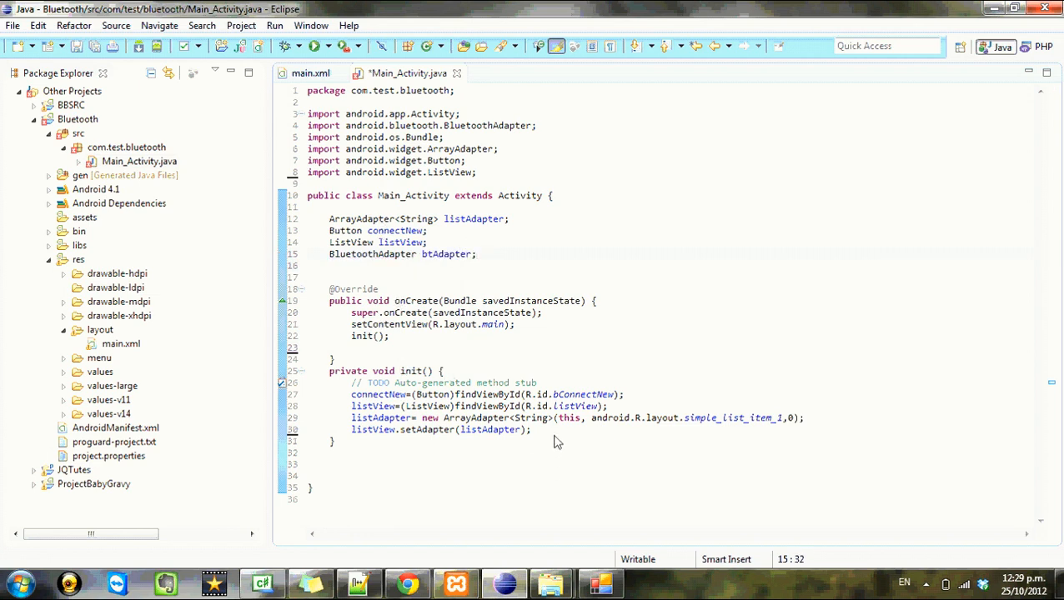
# In init(), assign btAdapter = BluetoothAdapter.getDefaultAdapter() via autocomplete
pyautogui.write('b')
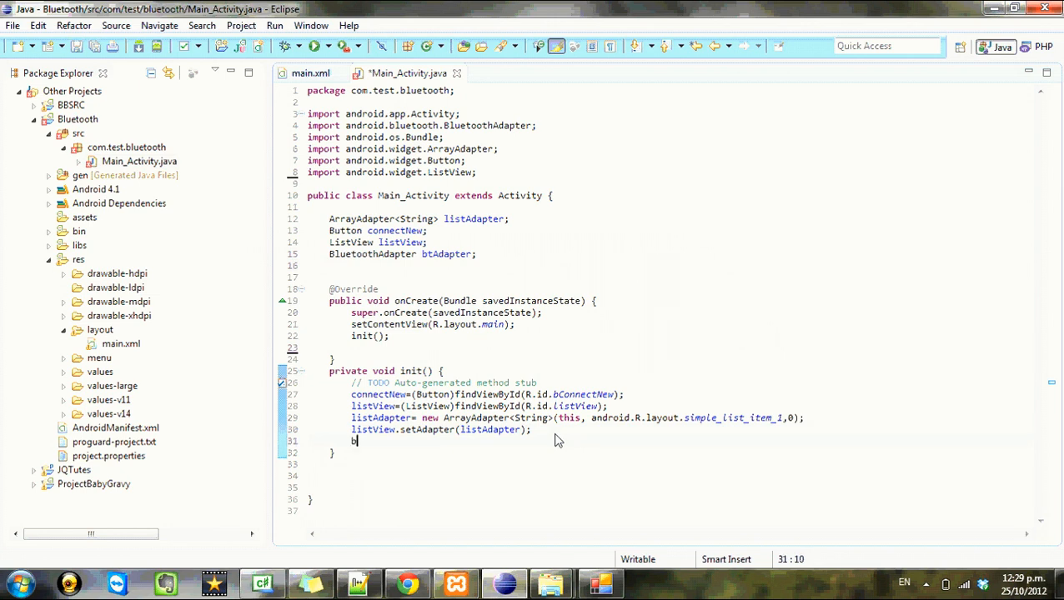
pyautogui.write('tAdapter =')
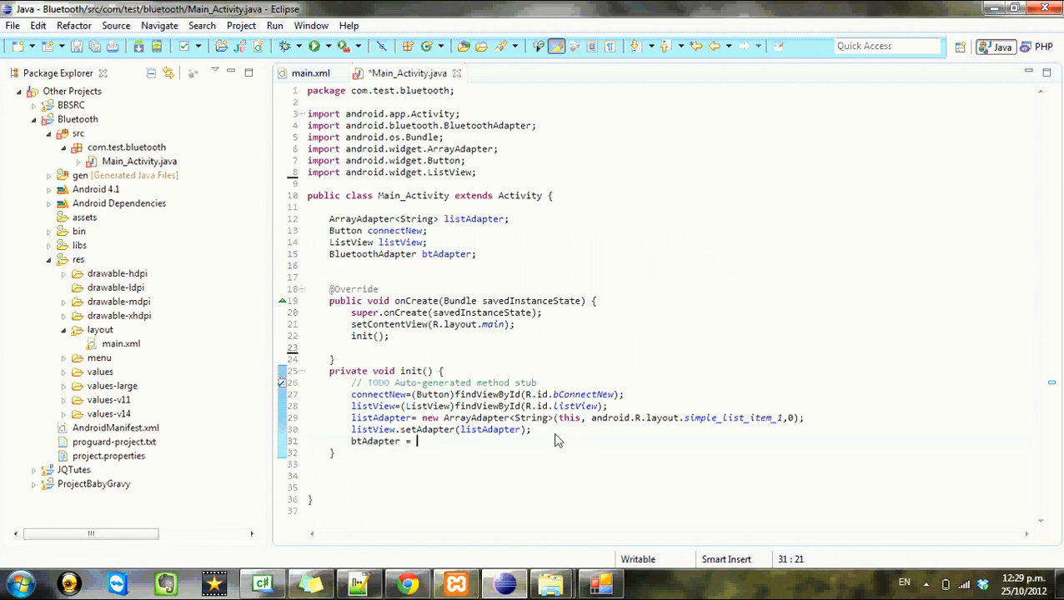
pyautogui.write('BluetoothAdapter')
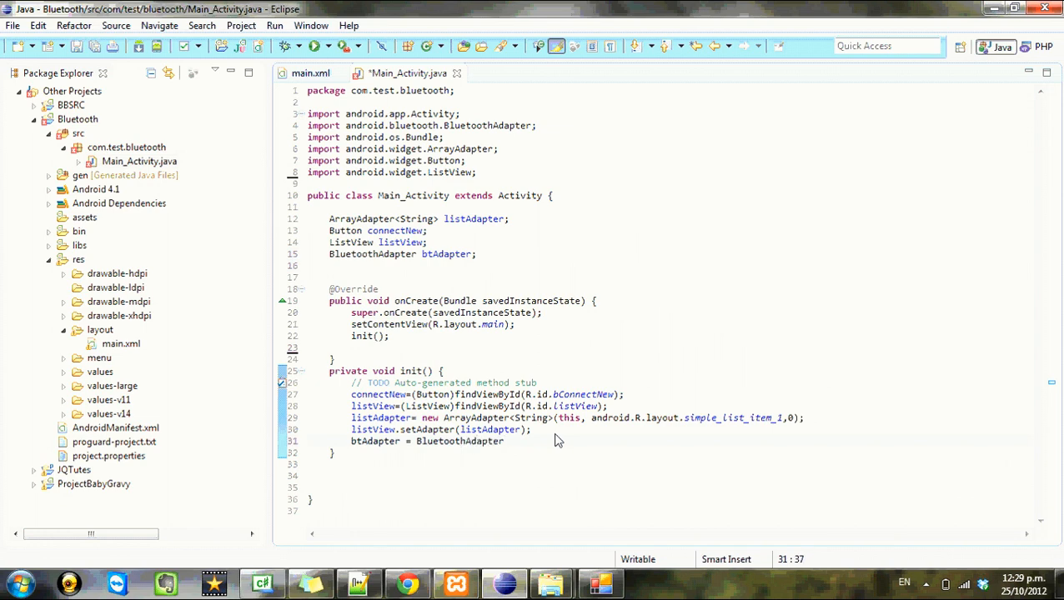
pyautogui.write('.getDefaultAdapter();')
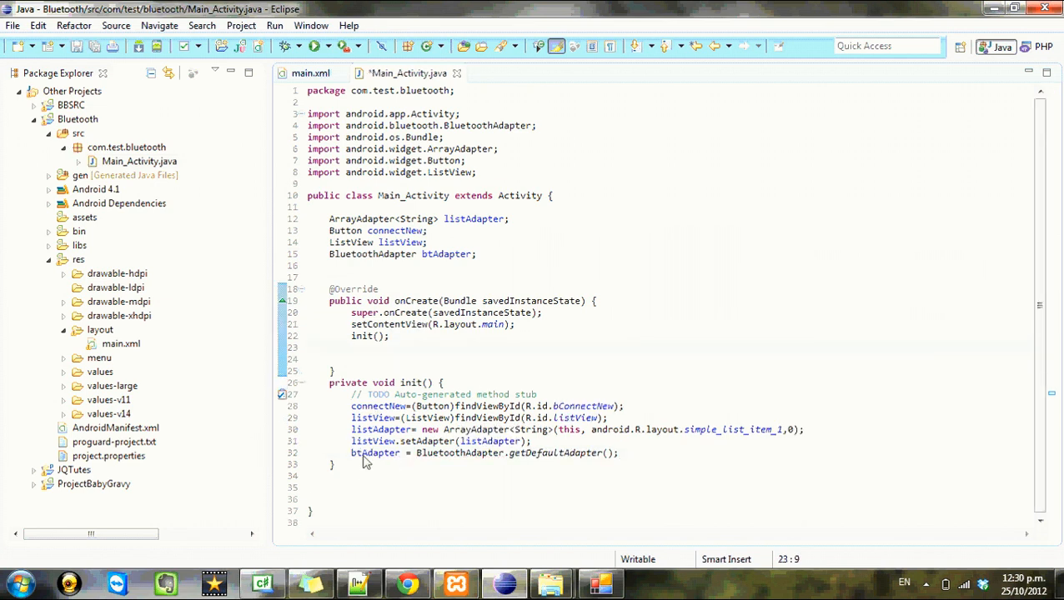
pyautogui.moveTo(457, 363)
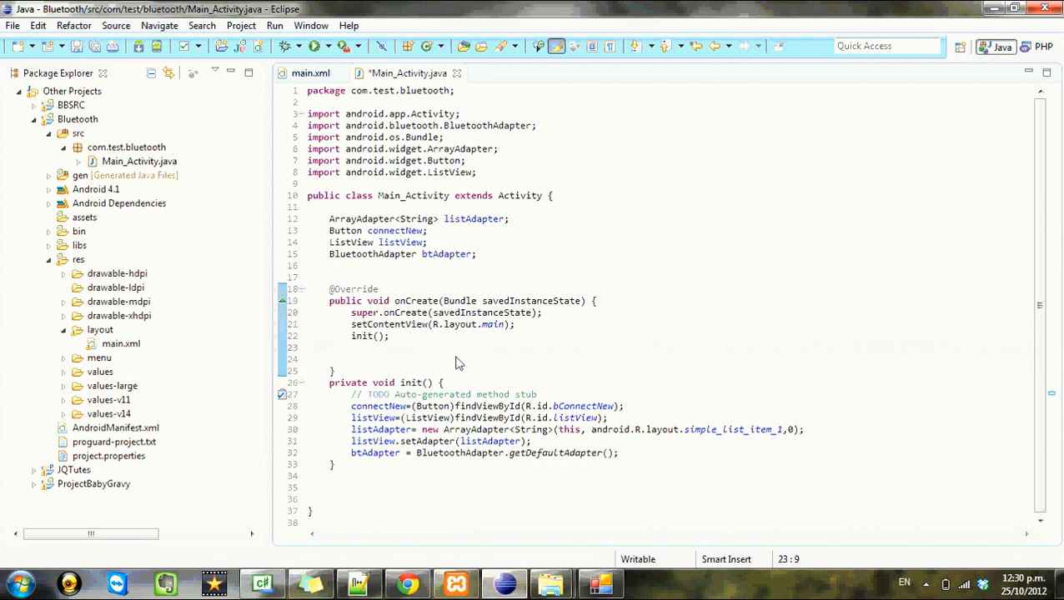
# Write if(btAdapter==null){ in onCreate and begin a Toast.makeText call inside it
pyautogui.write('if()')
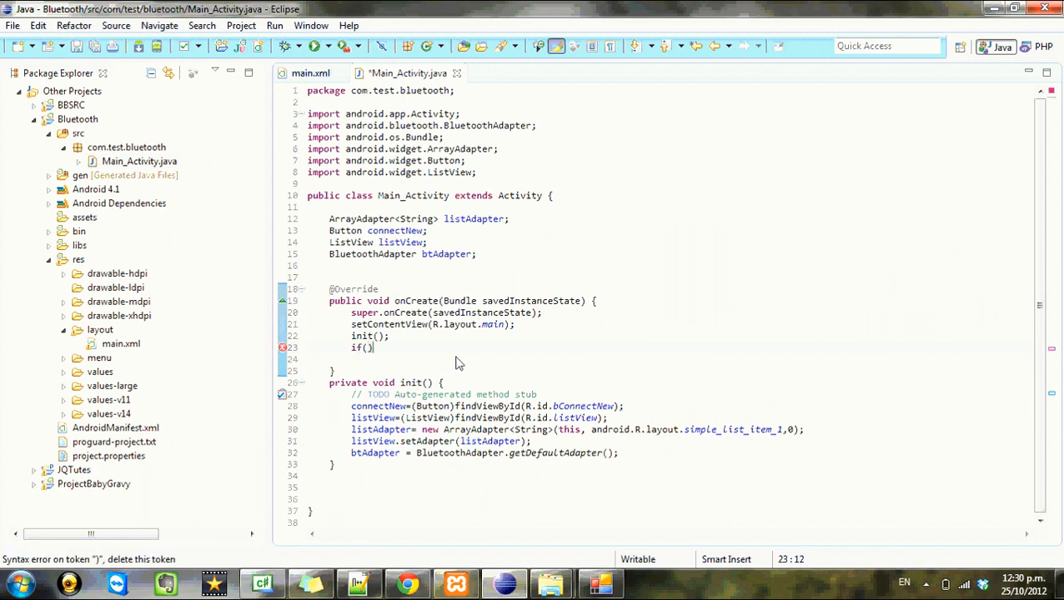
pyautogui.write('btAdapter')
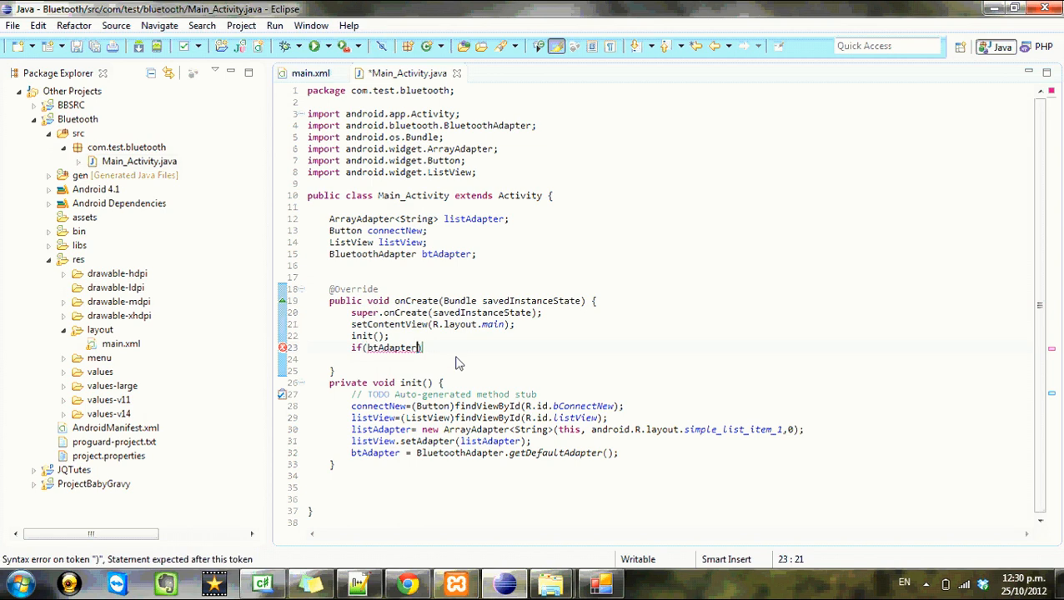
pyautogui.write('==null)')
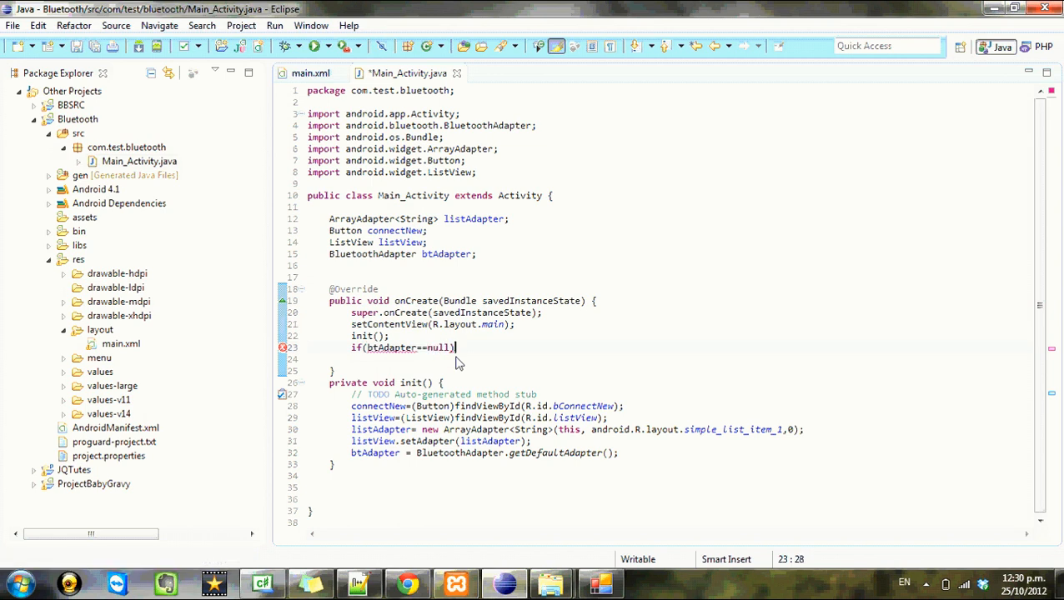
pyautogui.write('{')
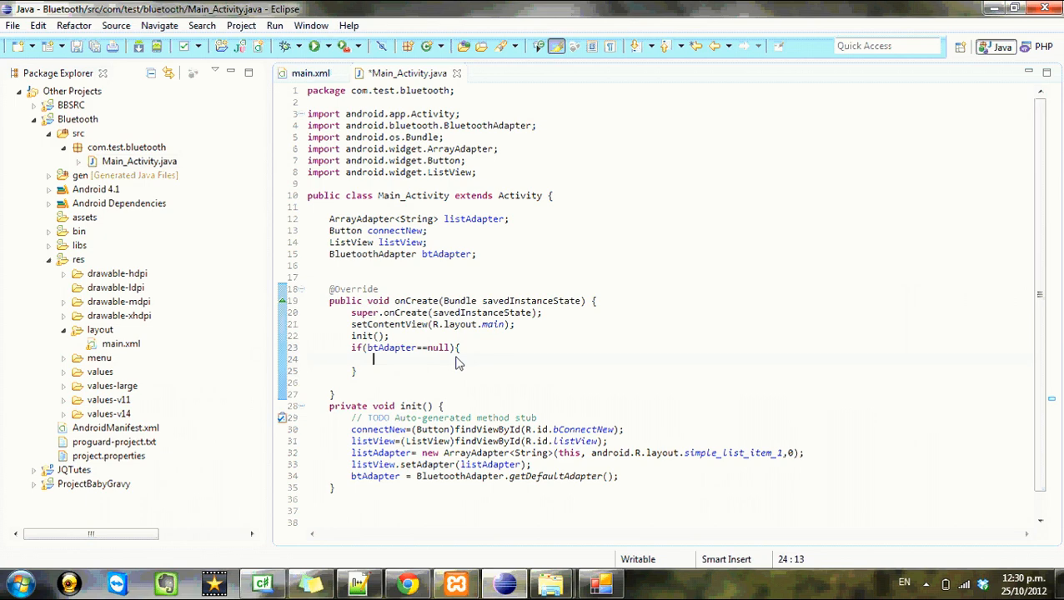
pyautogui.write('T')
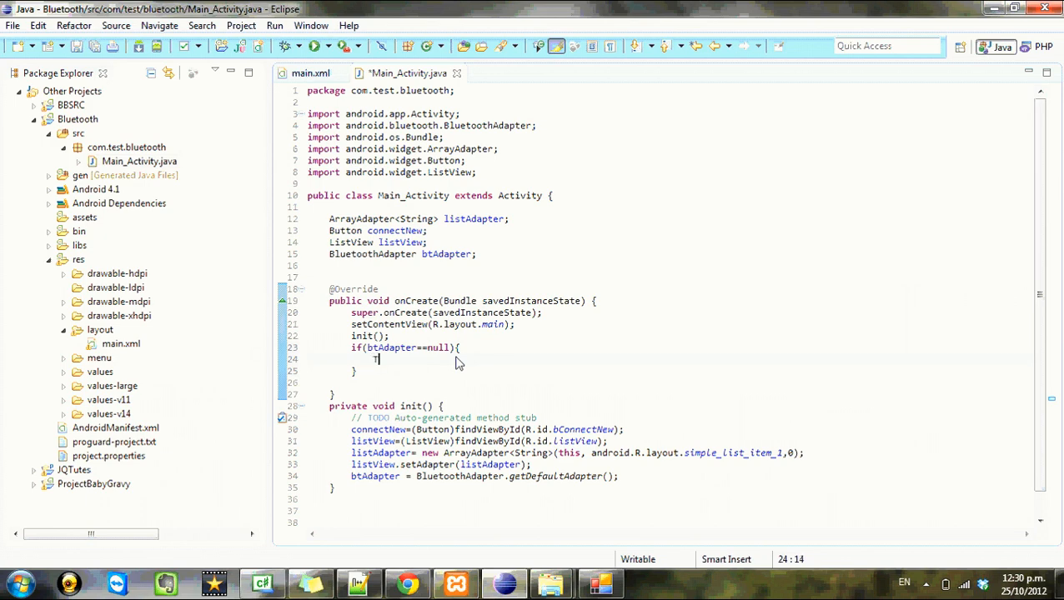
pyautogui.write('oast.makeText(context, text, duration)')
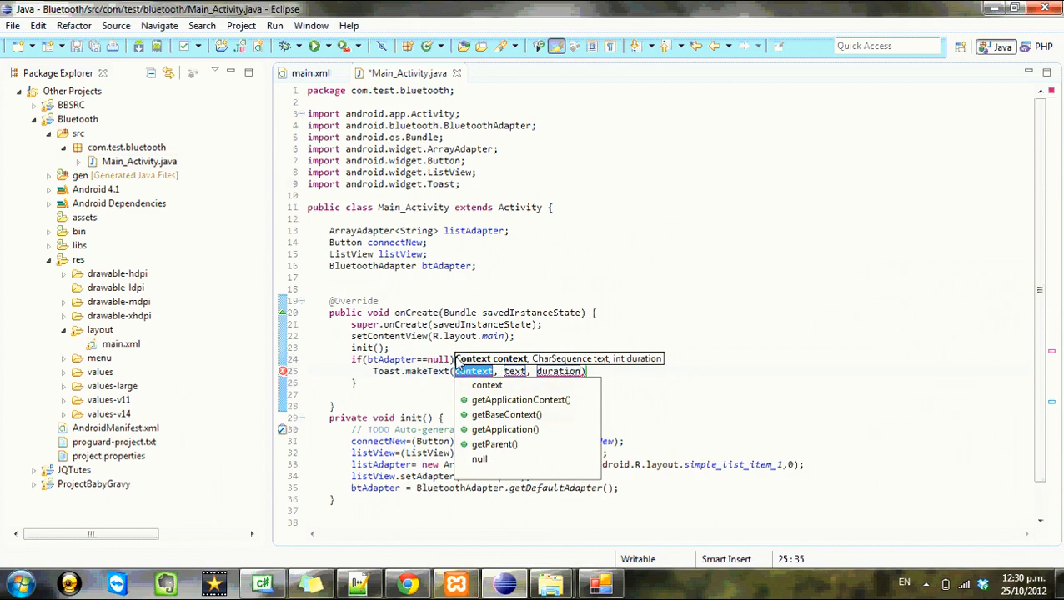
# Complete Toast.makeText(getApplicationContext(), "No bluetooth detected", 0).show()
pyautogui.click(520, 401)
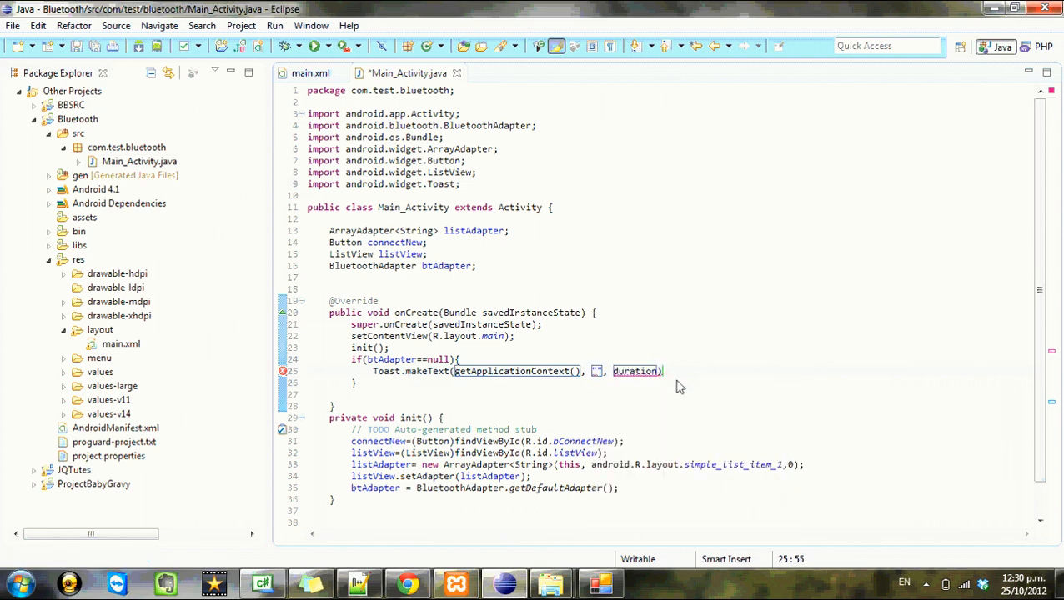
pyautogui.write('0')
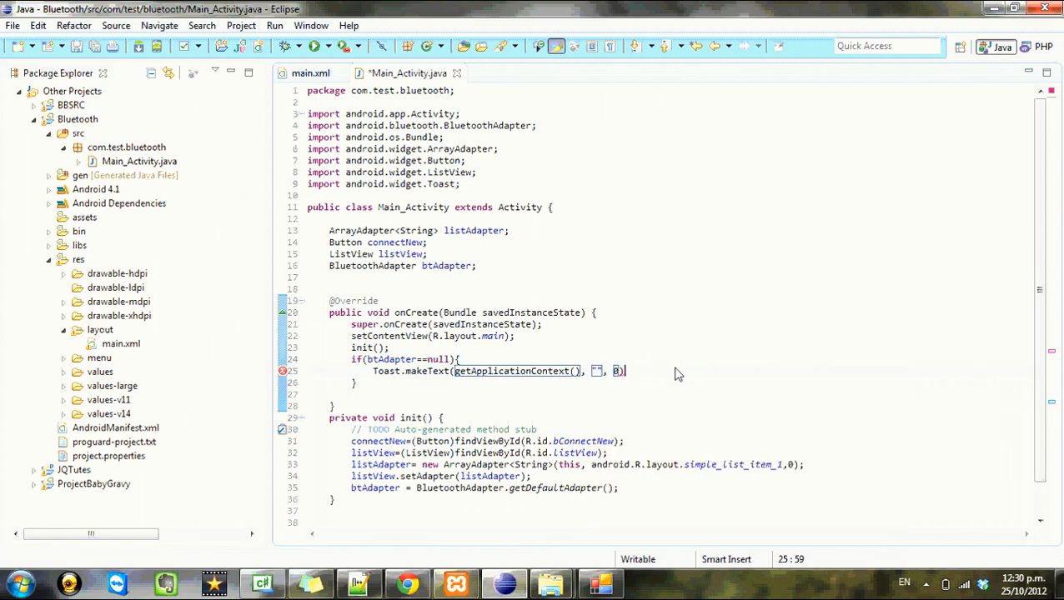
pyautogui.write('.show();')
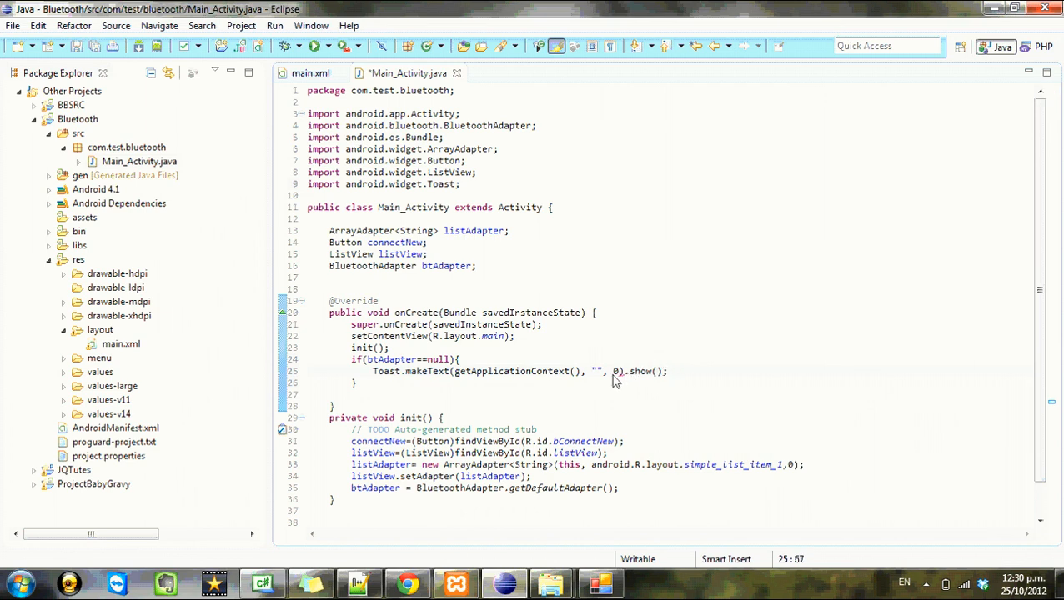
pyautogui.click(617, 370)
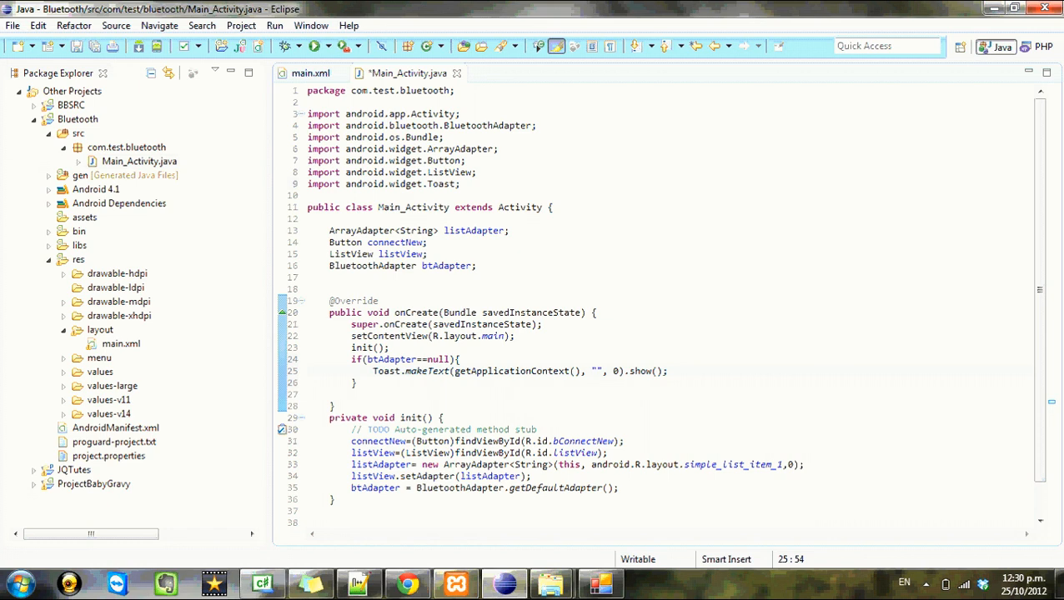
pyautogui.write('No bluetooth d')
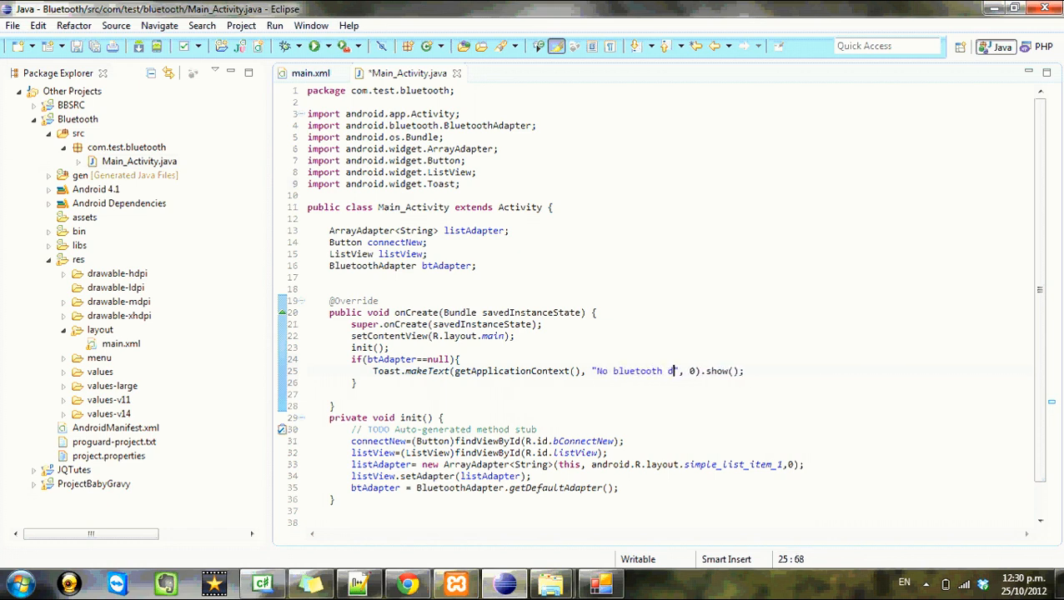
pyautogui.write('etected')
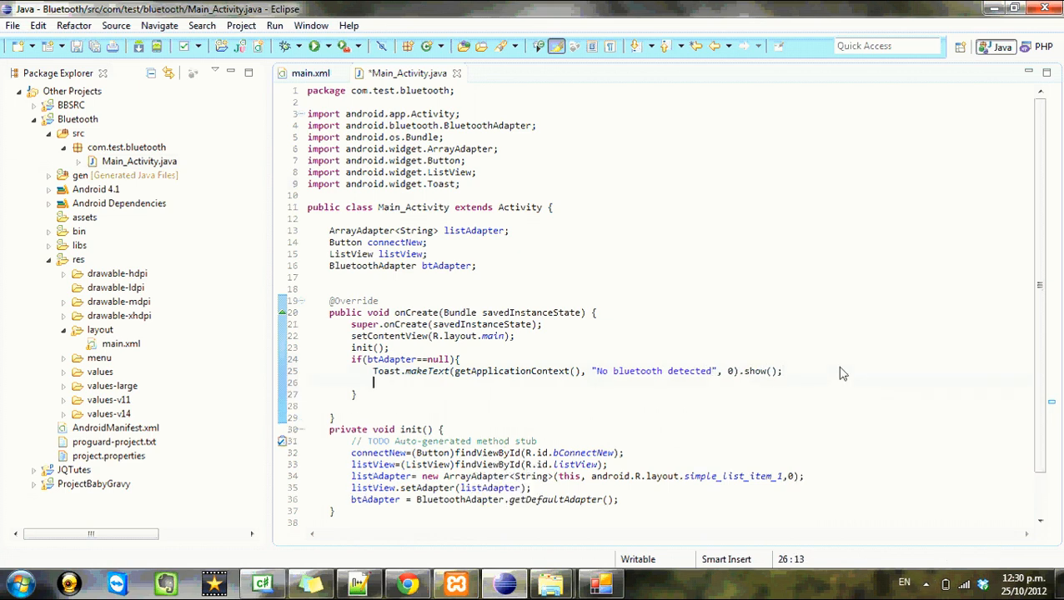
# Add finish(); after the toast in the null-adapter block
pyautogui.write('fins')
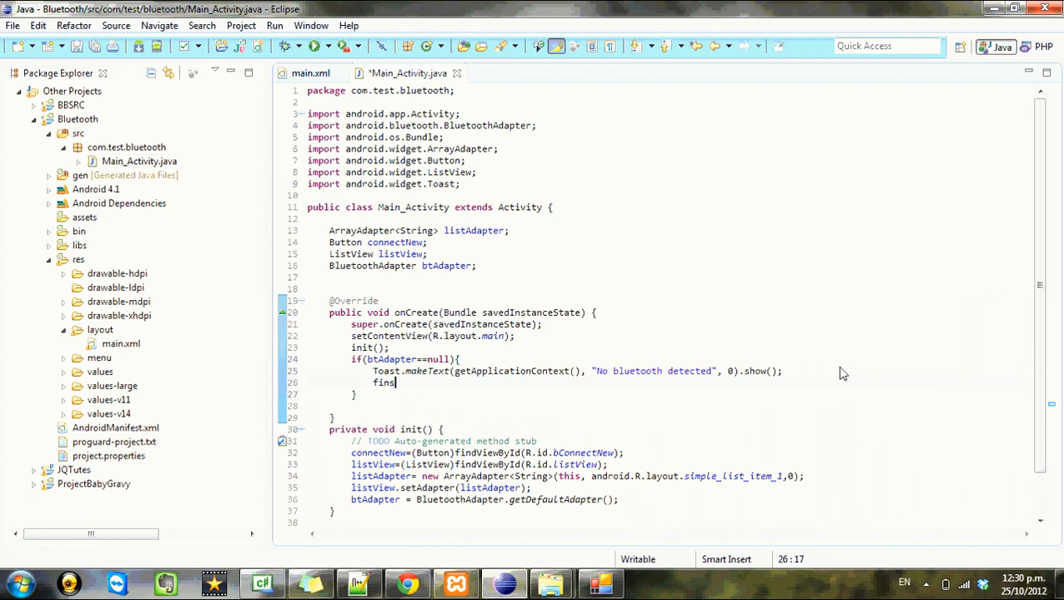
pyautogui.write('ish();')
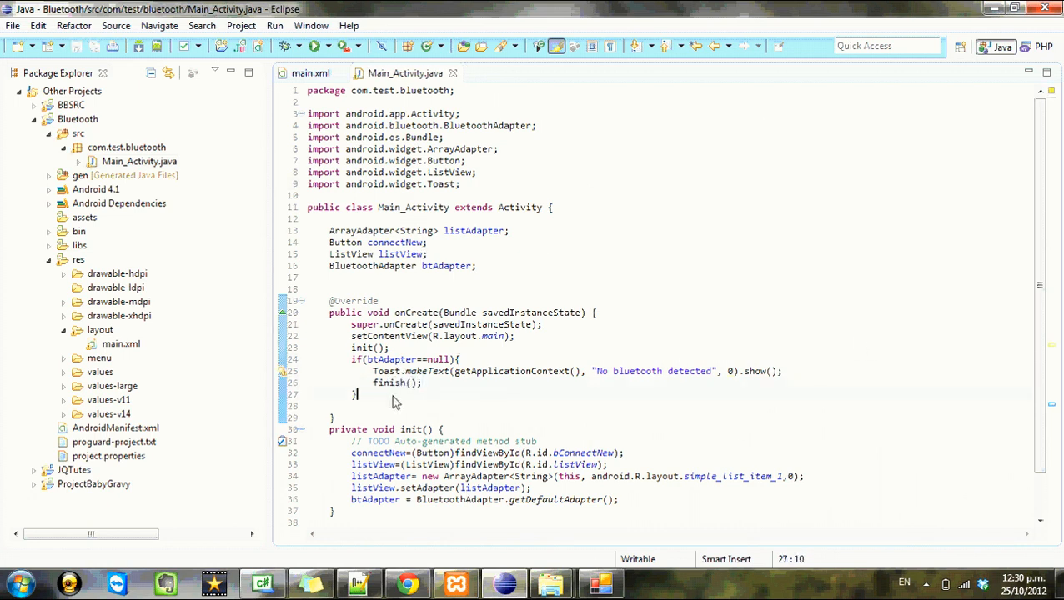
# Add else { if(!btAdapter.isEnabled()){ } } after the null check
pyautogui.write('else{')
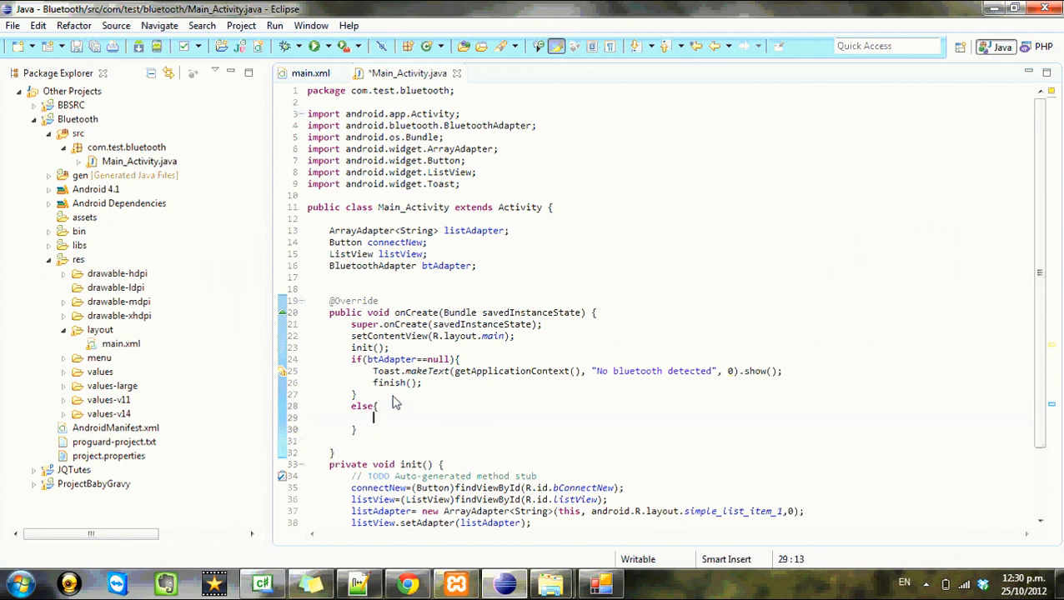
pyautogui.moveTo(425, 371)
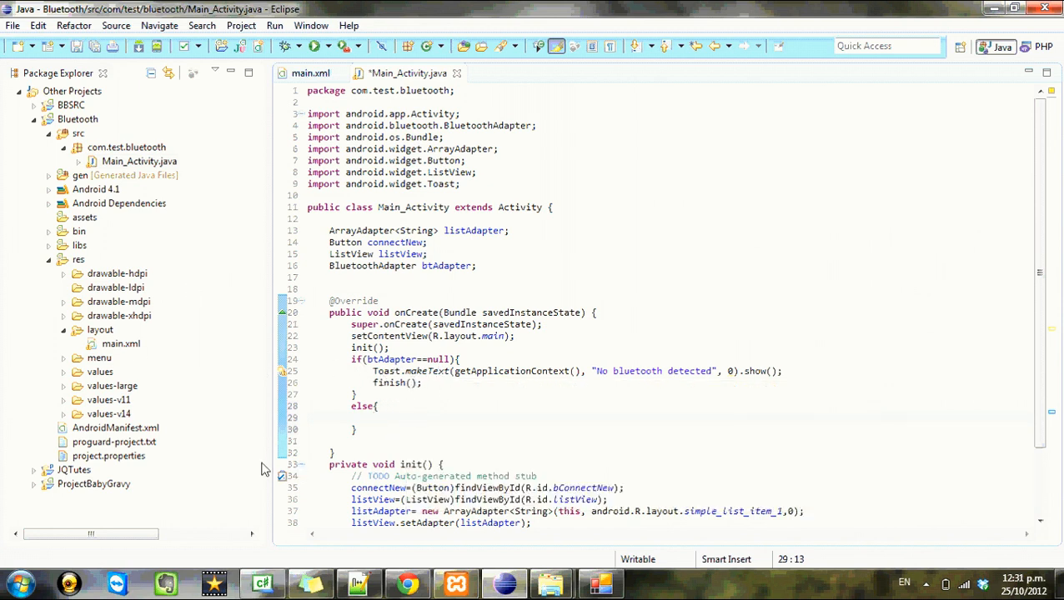
pyautogui.moveTo(234, 395)
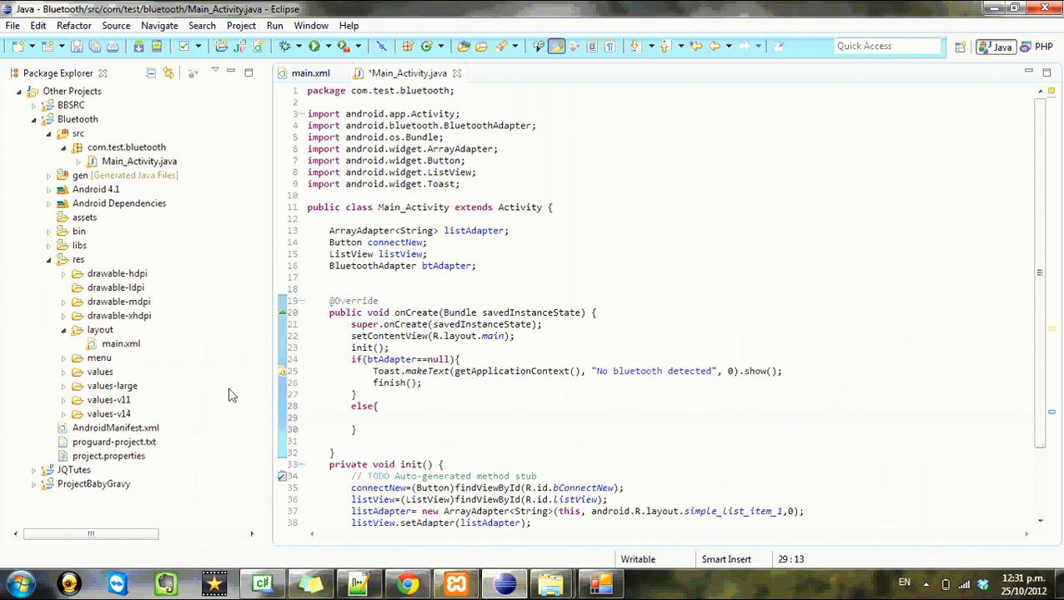
pyautogui.moveTo(927, 319)
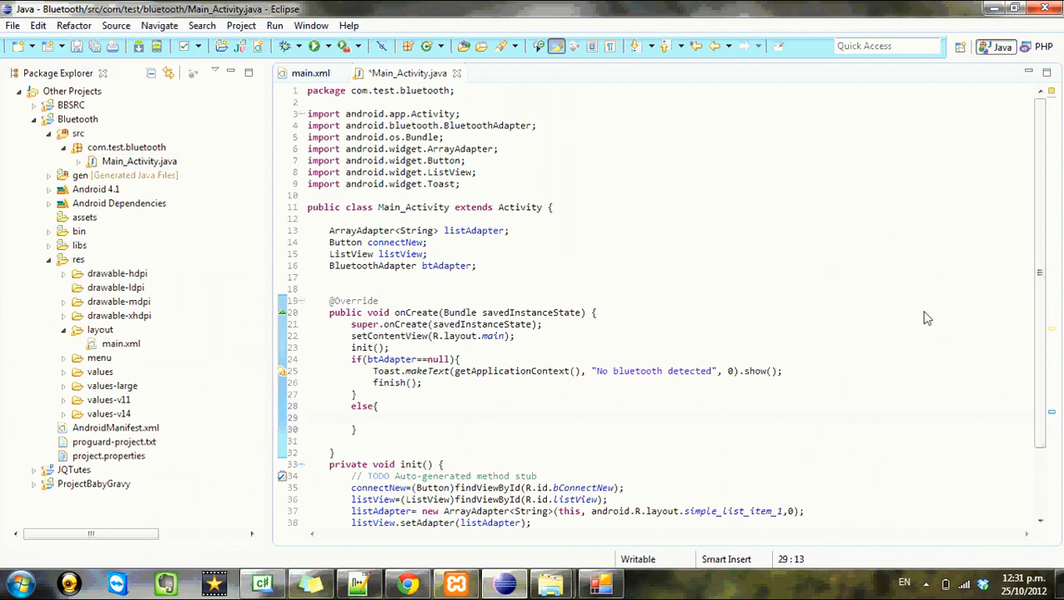
pyautogui.click(374, 417)
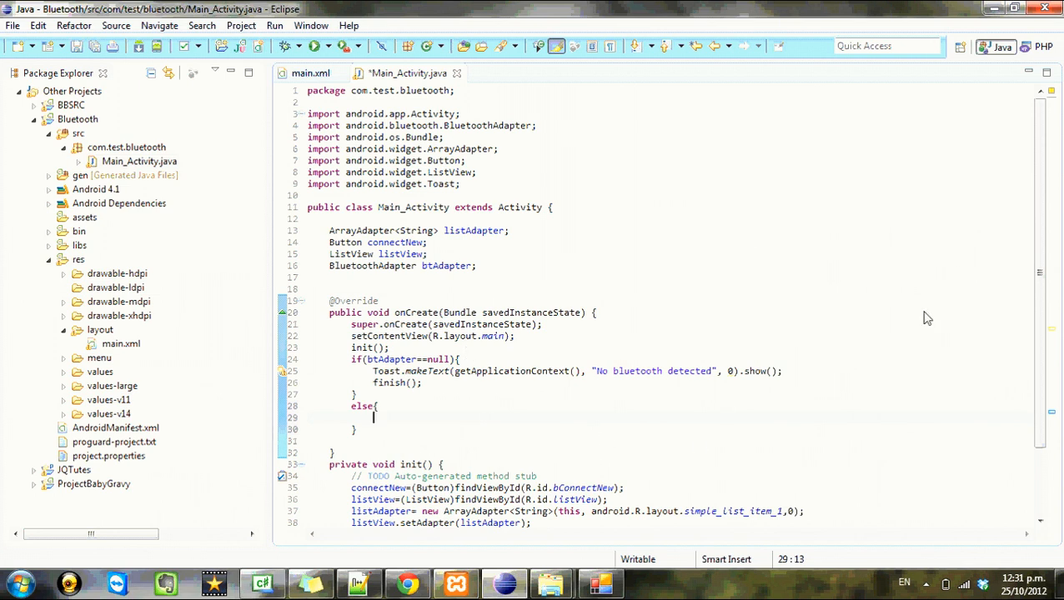
pyautogui.write('if(!')
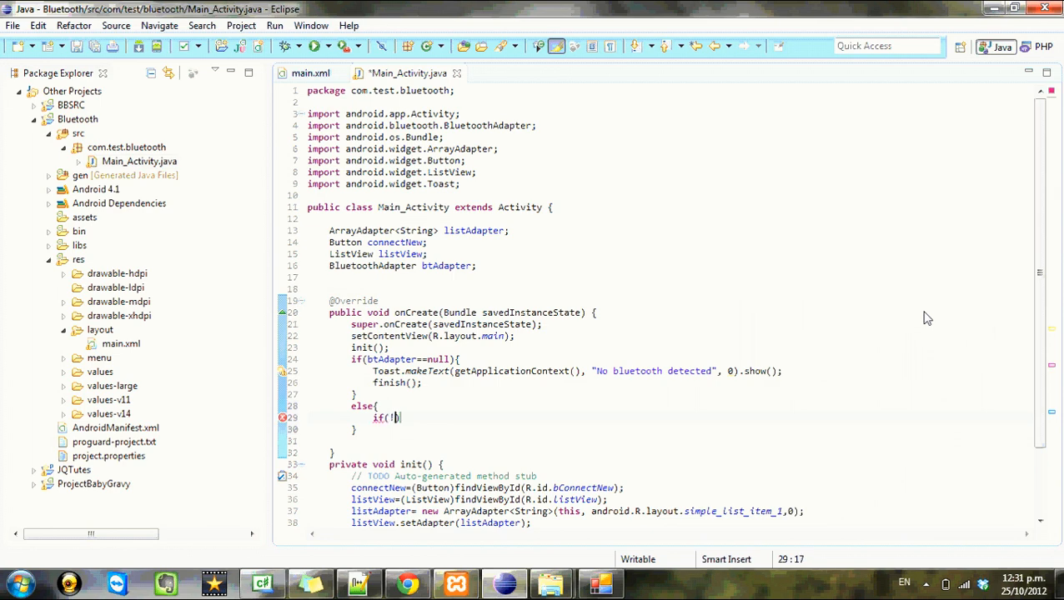
pyautogui.write('ta')
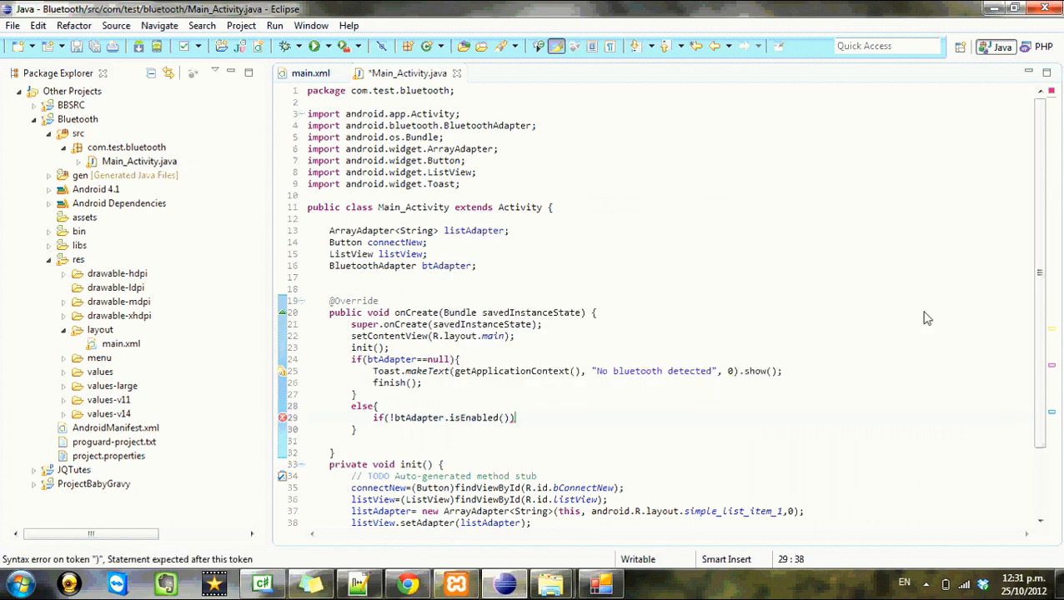
pyautogui.write('{')
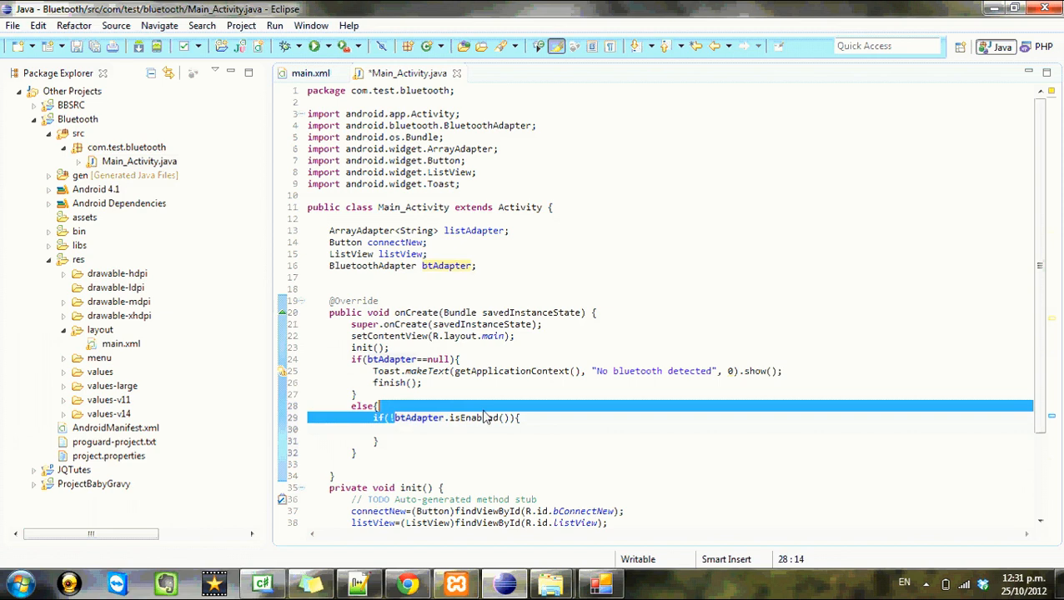
pyautogui.doubleClick(475, 417)
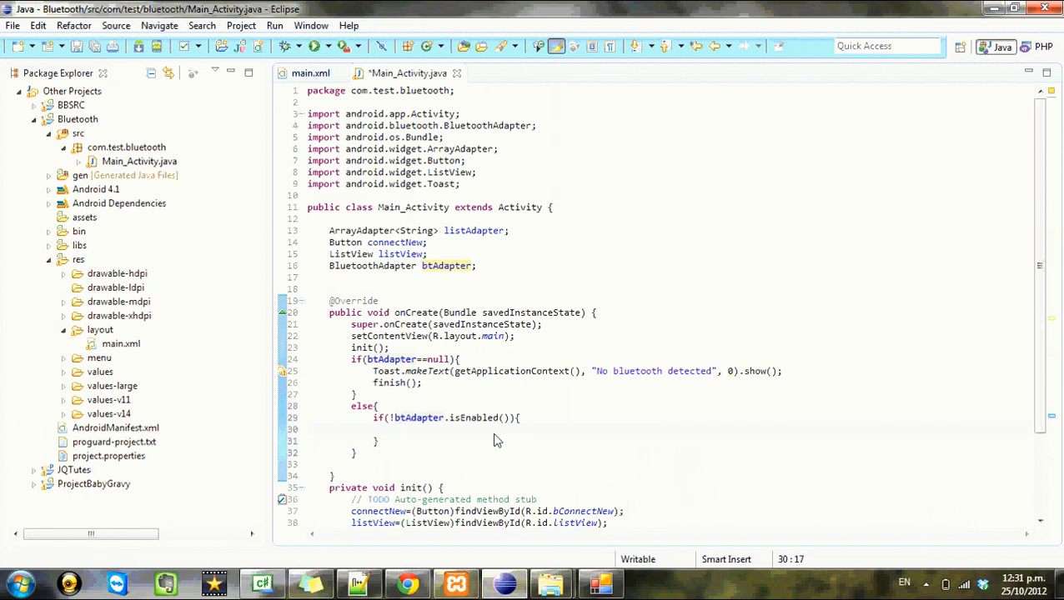
# Create Intent intent = new Intent(BluetoothAdapter.ACTION_REQUEST_ENABLE) in the not-enabled block
pyautogui.write('Inen')
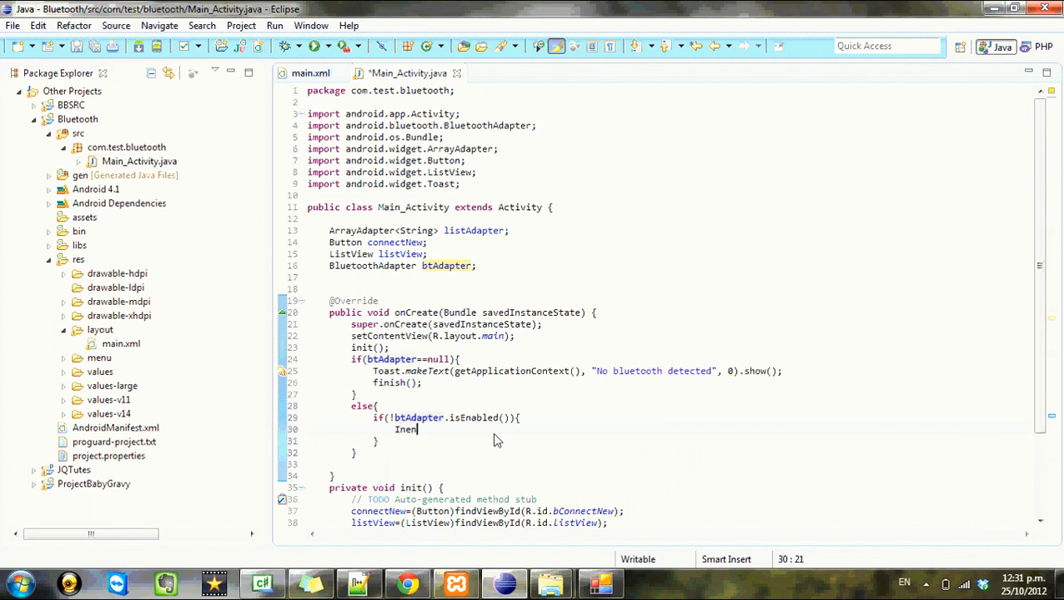
pyautogui.press('BackSpace')
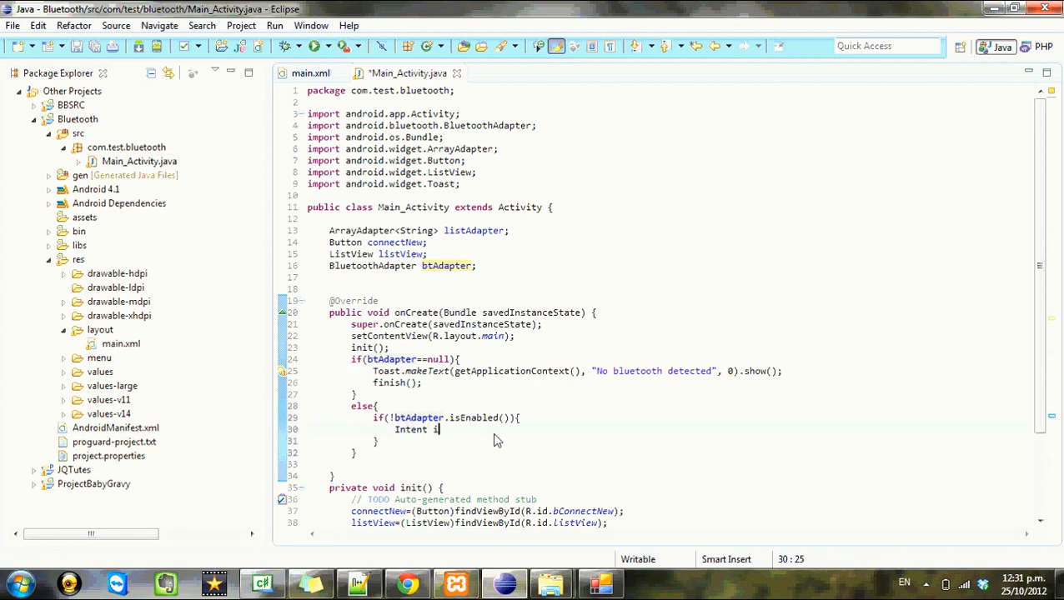
pyautogui.write('ntent')
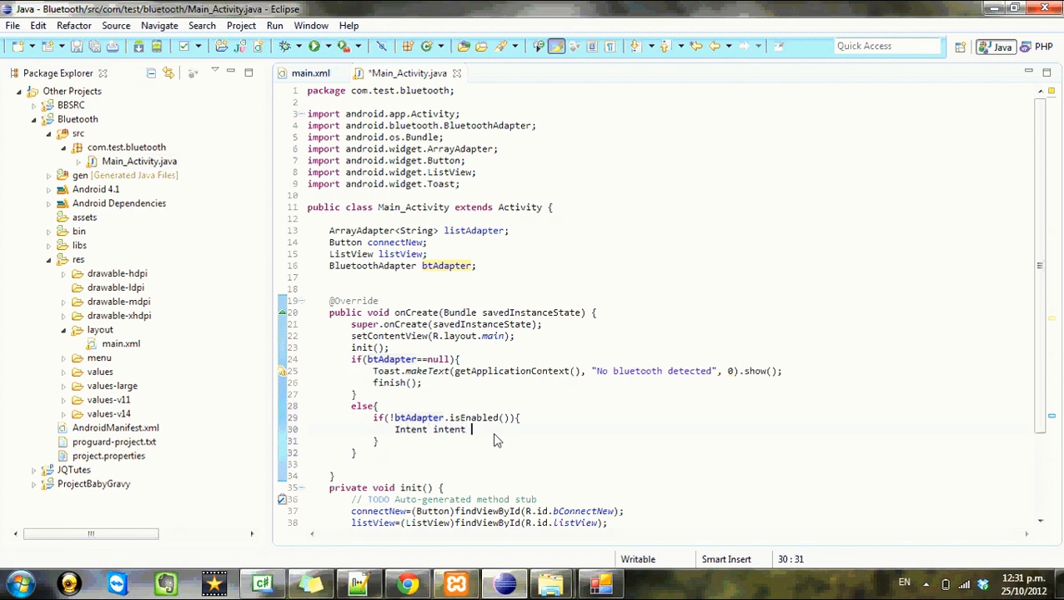
pyautogui.write('=in')
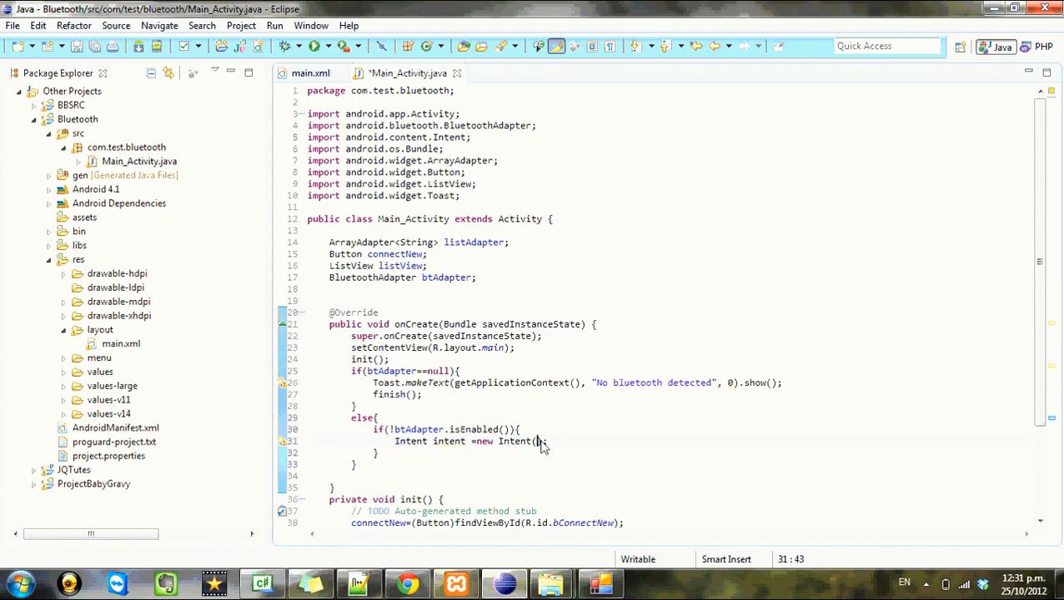
pyautogui.write('Bluetoothad')
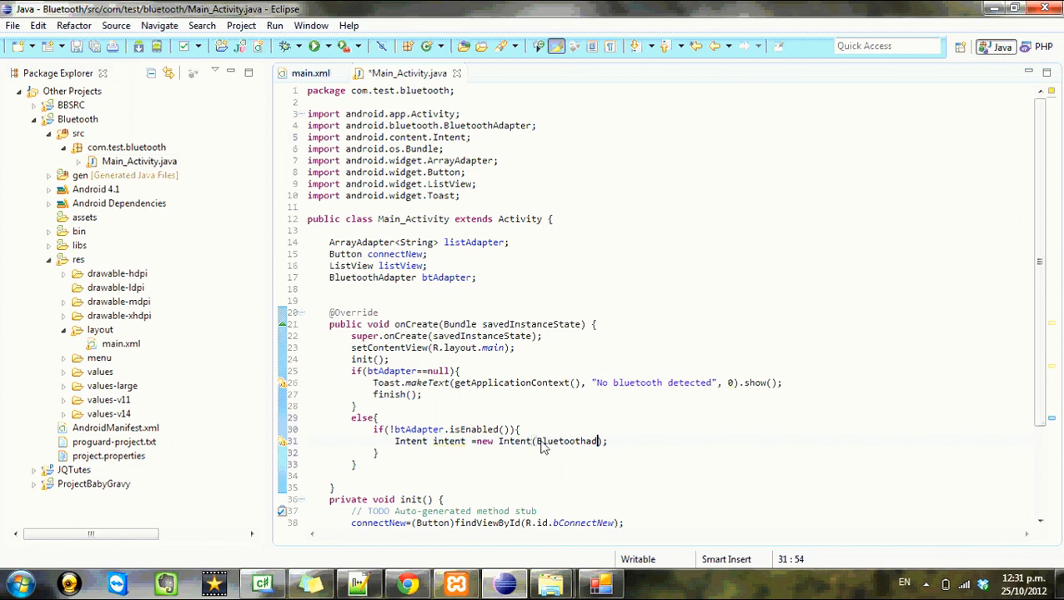
pyautogui.write('.action')
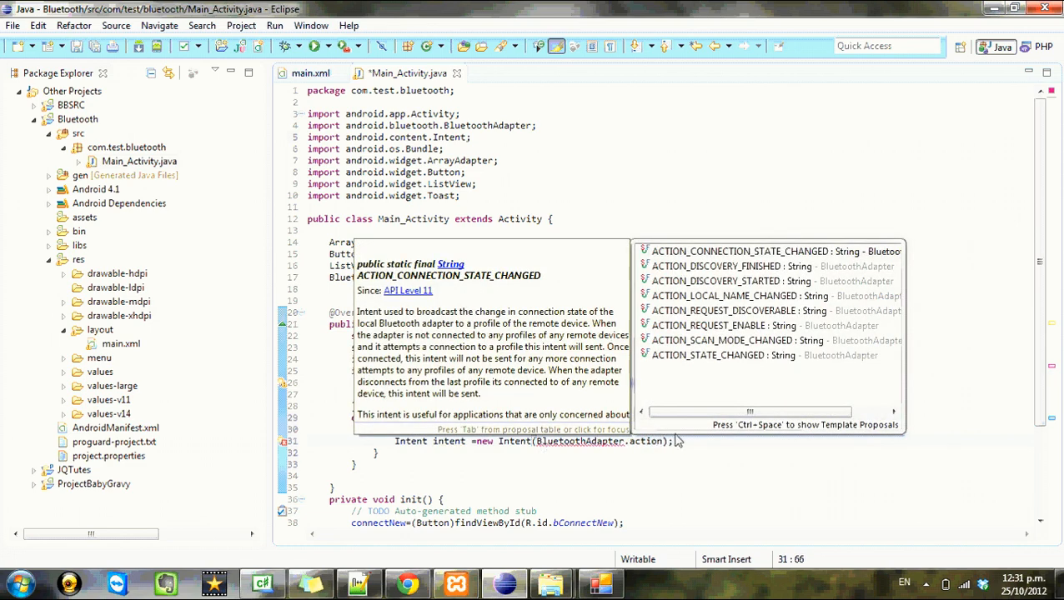
pyautogui.moveTo(764, 325)
pyautogui.write('ACTION_REQUEST_ENABLE')
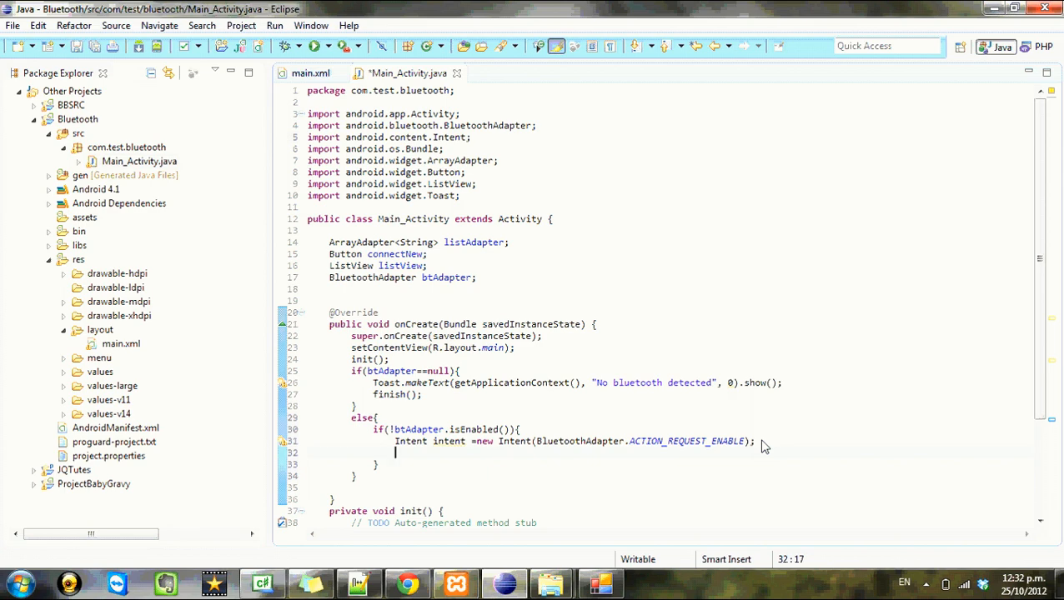
# Launch the intent with startActivityForResult(intent, 1)
pyautogui.write('start')
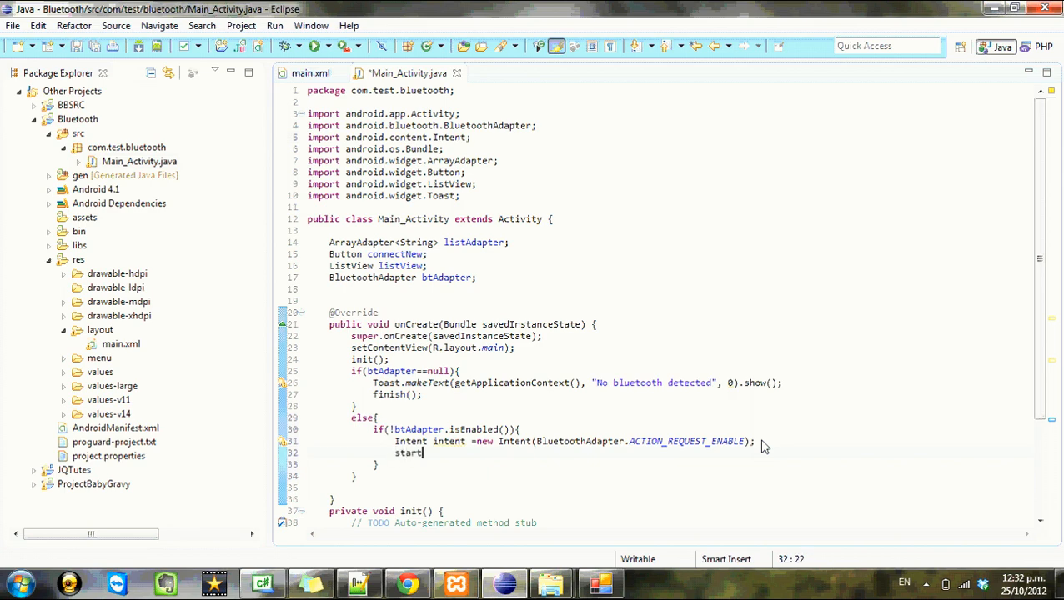
pyautogui.write('acti')
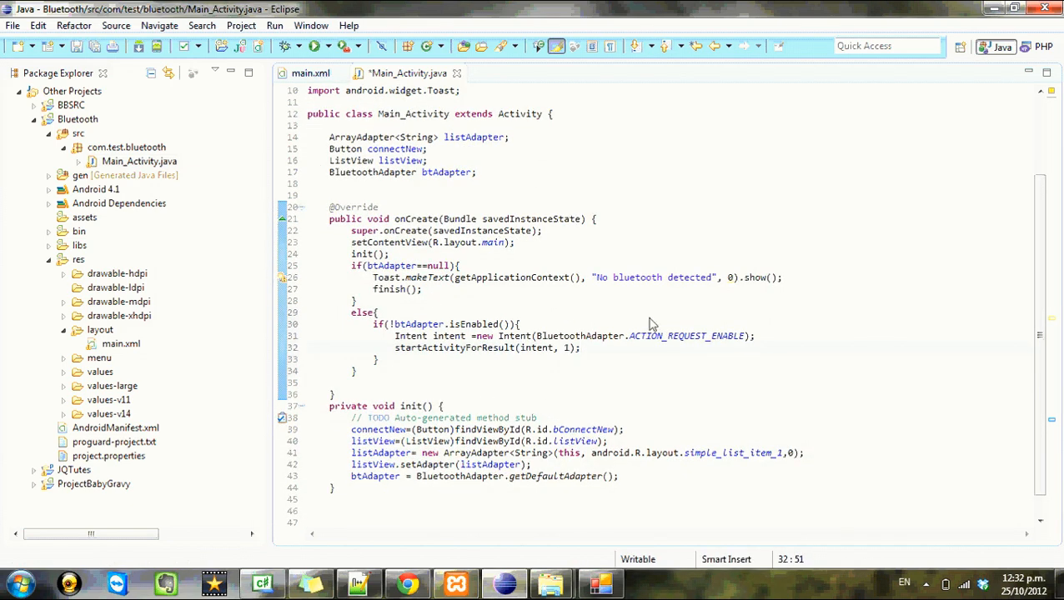
pyautogui.moveTo(626, 257)
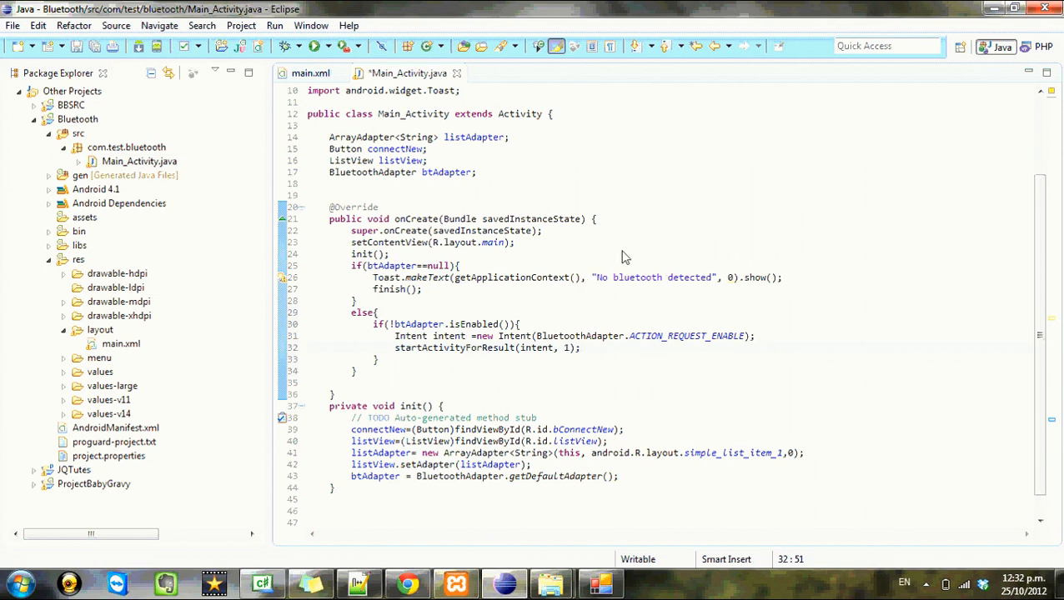
# Generate an onActivityResult override below init() via content assist on 'onac'
pyautogui.scroll(-3)
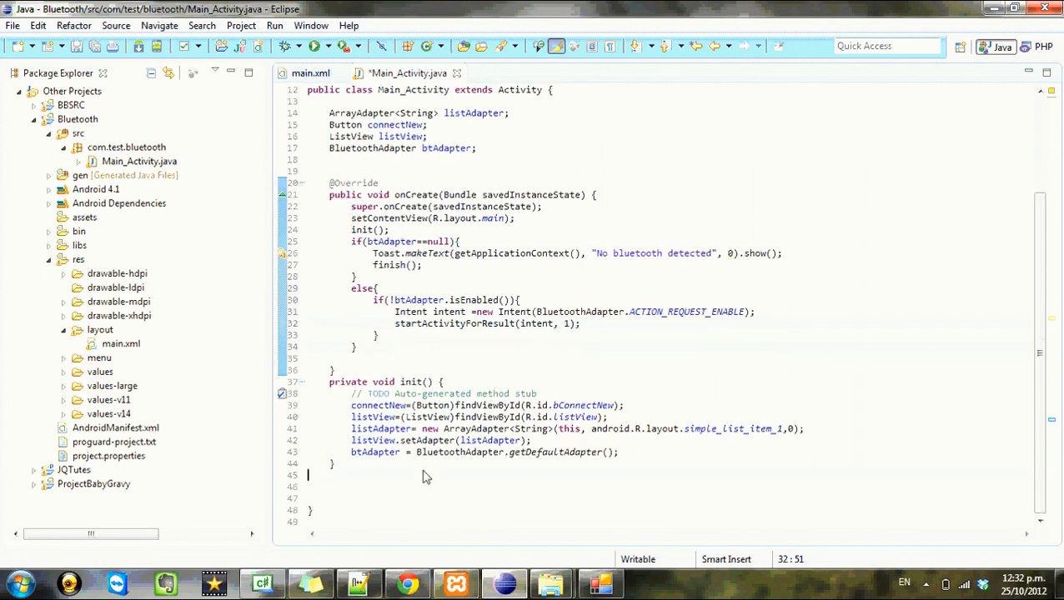
pyautogui.click(441, 487)
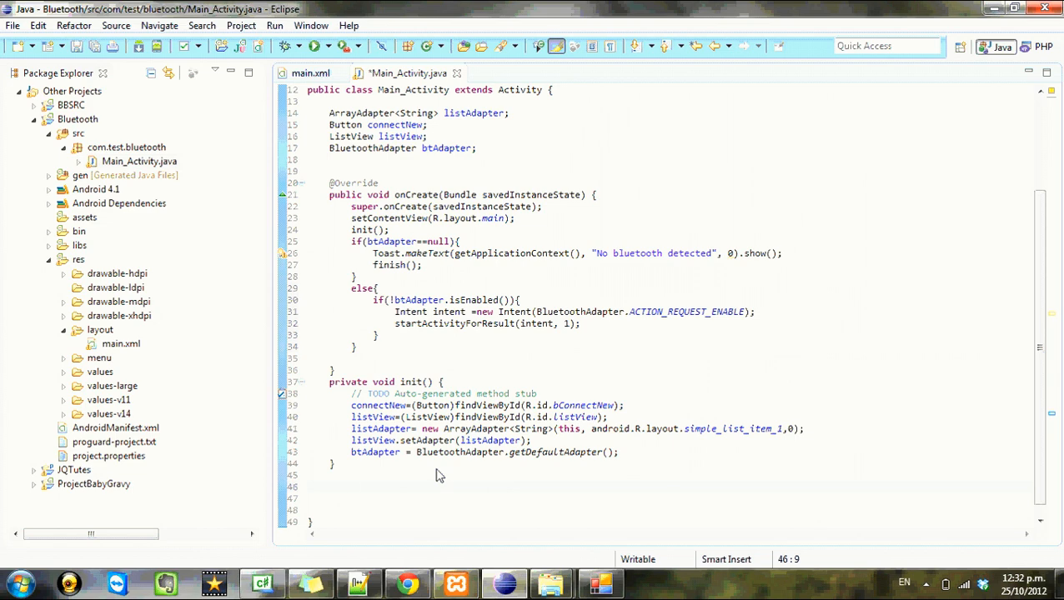
pyautogui.write('onac')
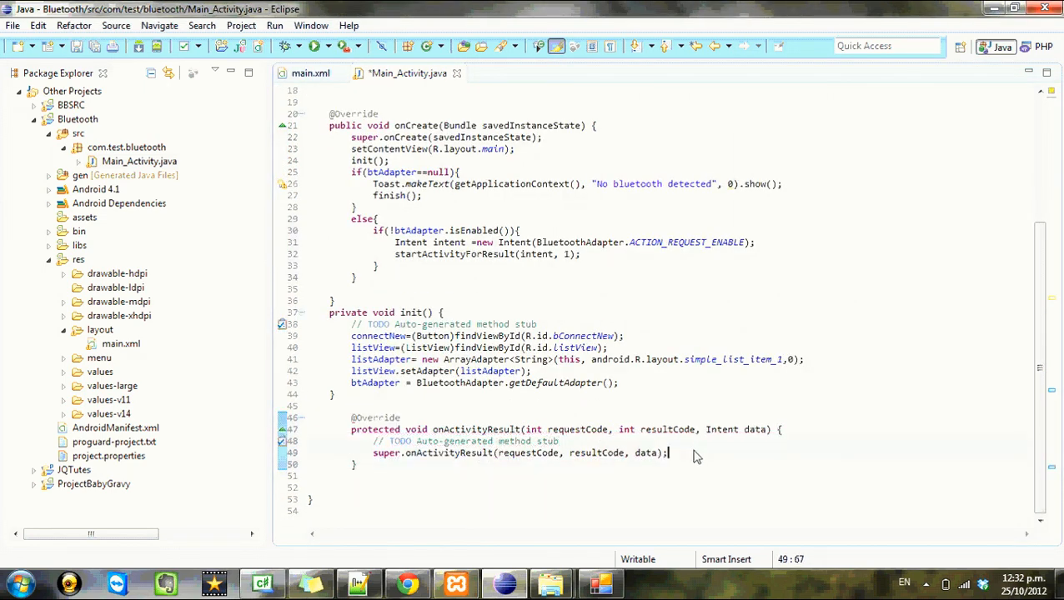
pyautogui.press('Return')
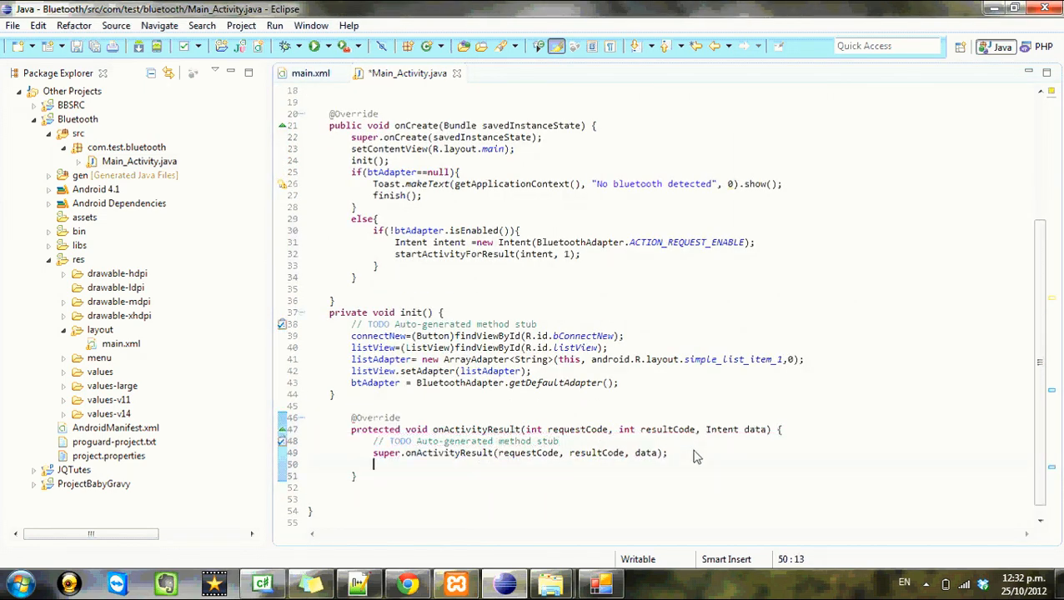
# Begin an if(resultCode condition after the super call
pyautogui.write('if()')
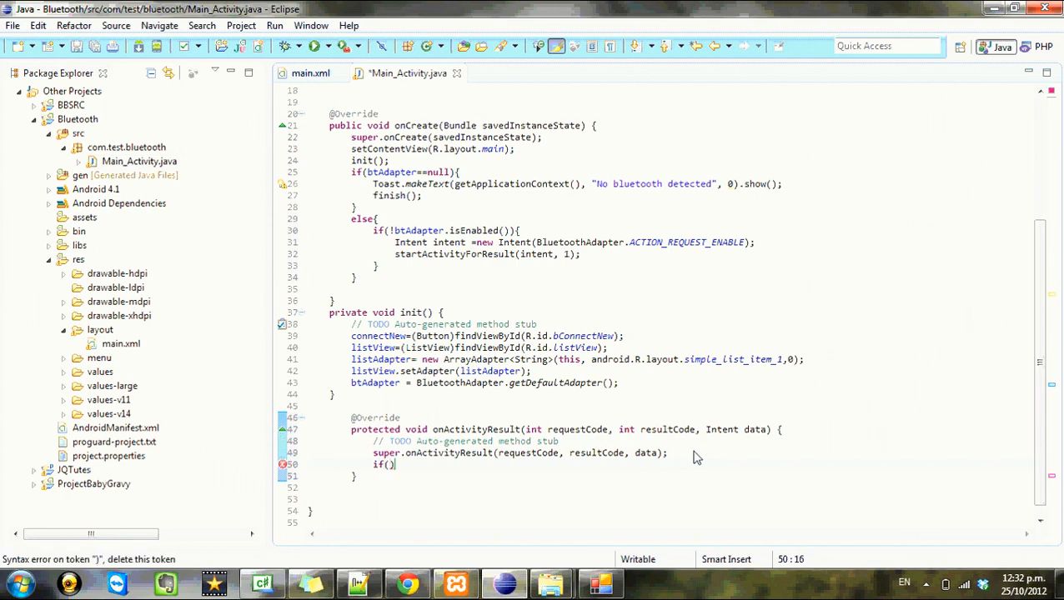
pyautogui.write('requ')
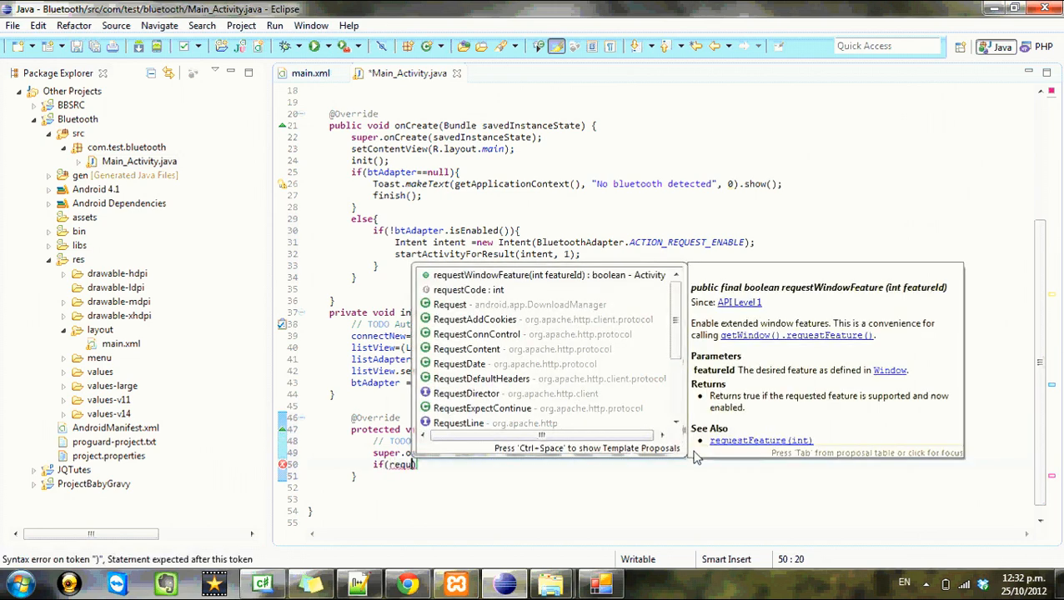
pyautogui.press('BackSpace')
pyautogui.write('sultCode')
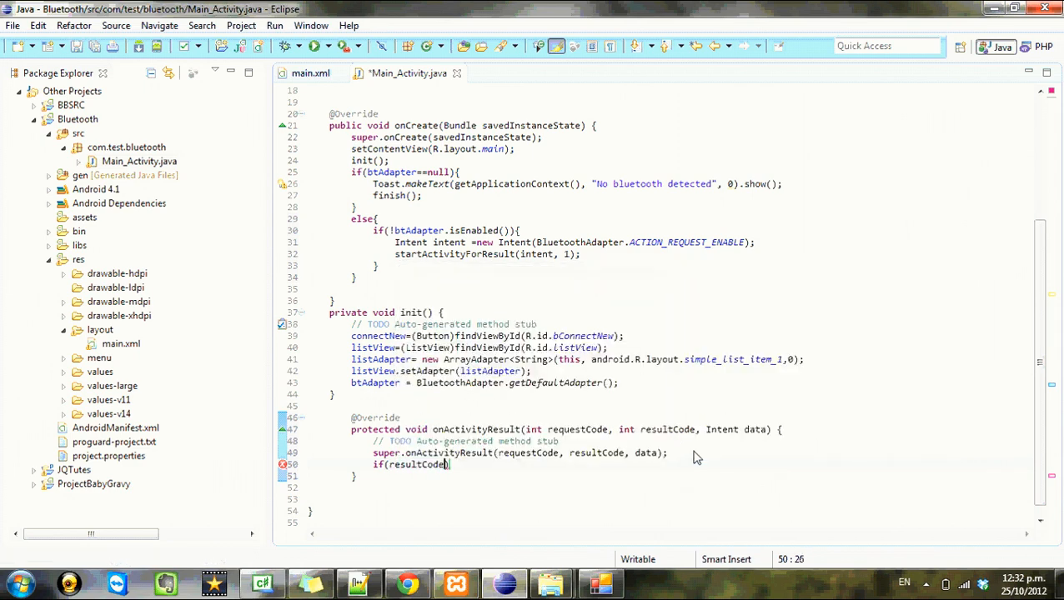
# Complete if(resultCode == RESULT_CANCELED){ and start Toast.makeText(getApplicationContext(), ...)
pyautogui.write('== RESULT_CANCELED')
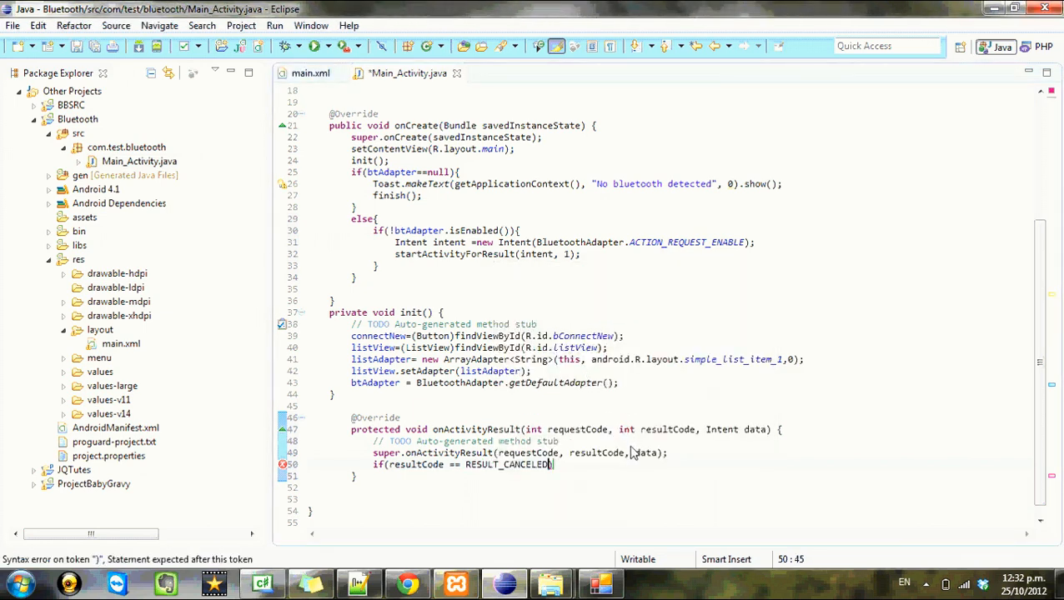
pyautogui.write('{')
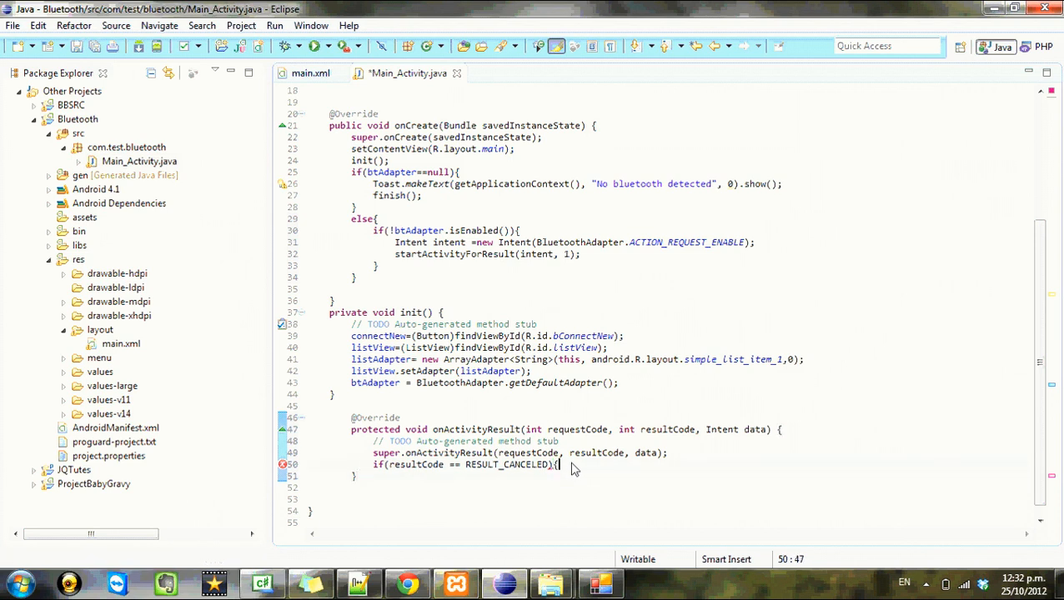
pyautogui.write('Toast')
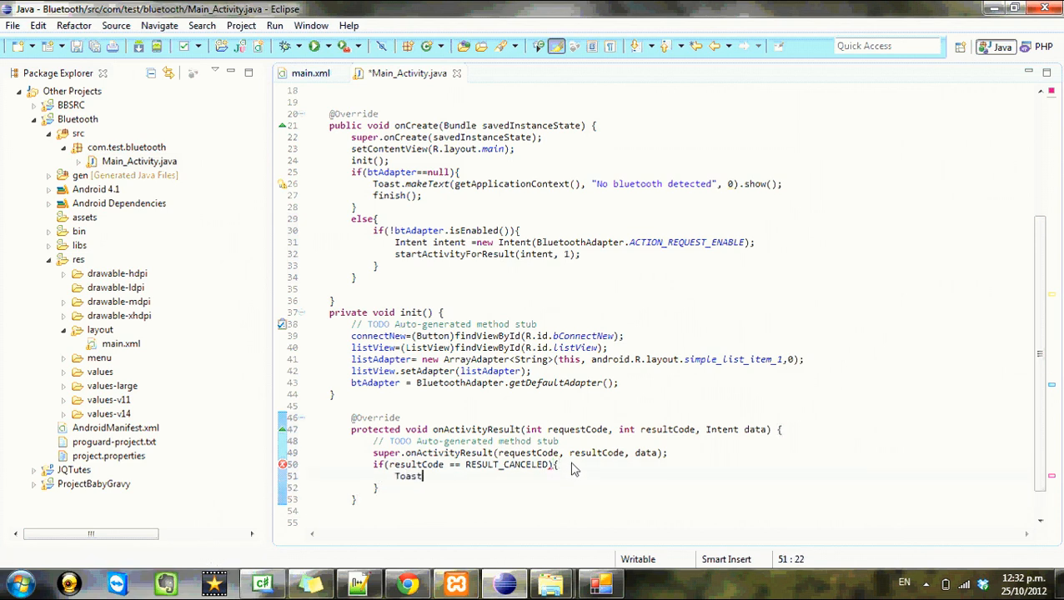
pyautogui.write('.')
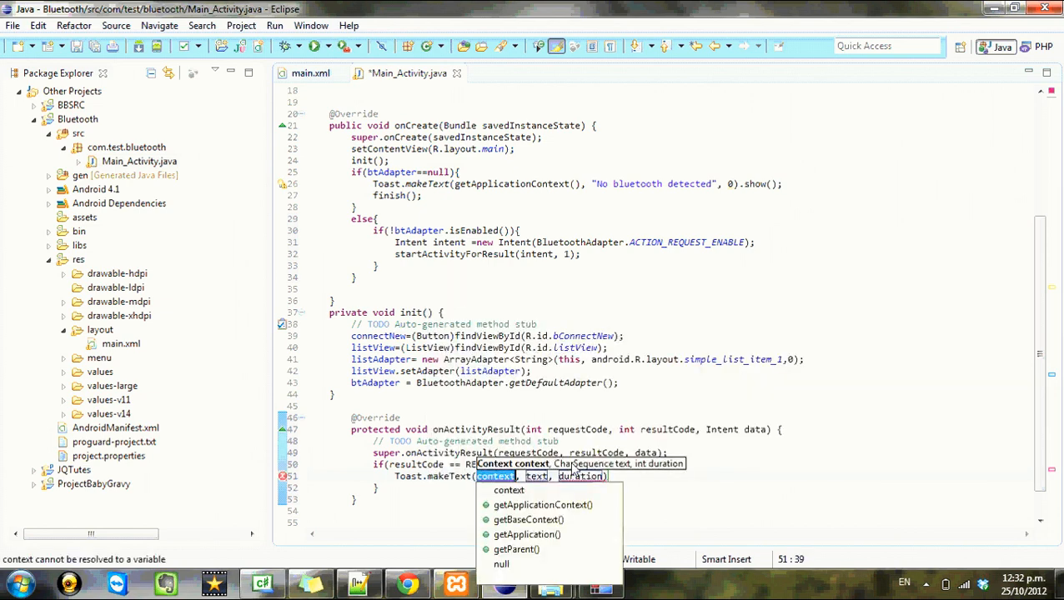
pyautogui.click(527, 520)
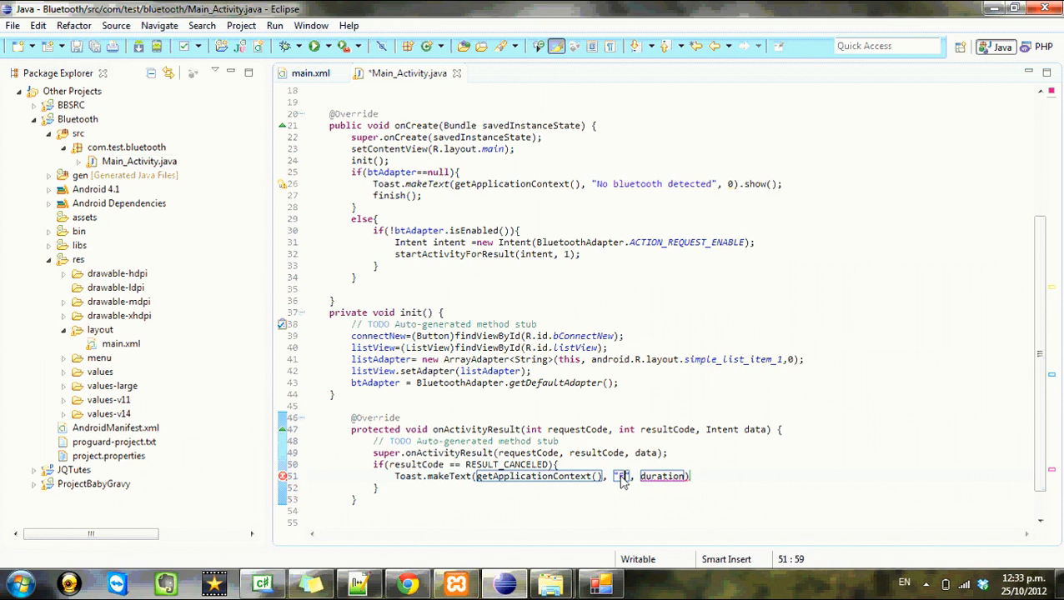
# Show the "Bluetooth must be enabled to continue" toast with .show() and call finish()
pyautogui.write('Bluetooth must be enabled to continue')
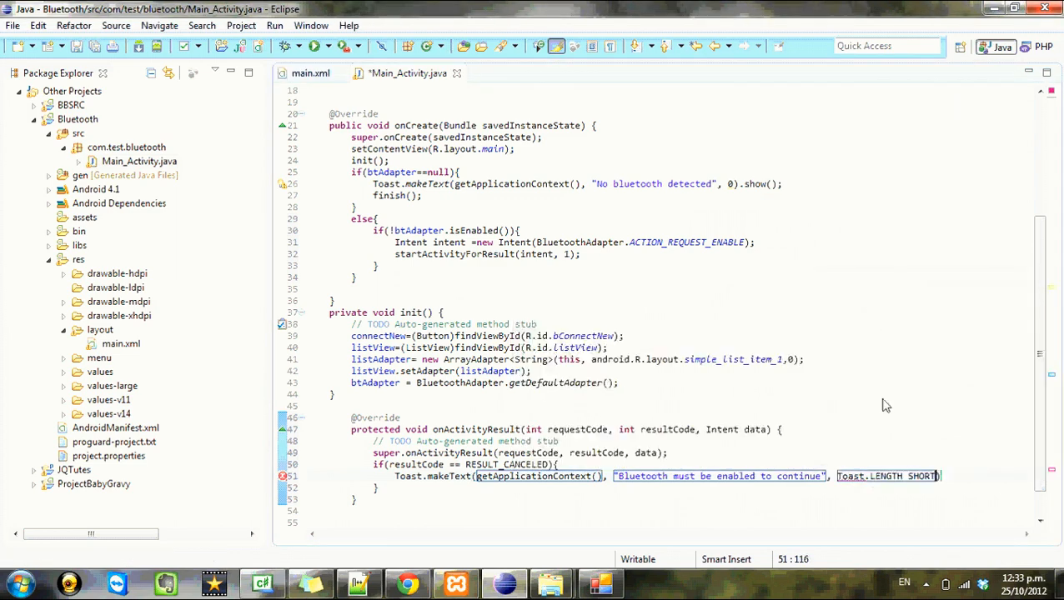
pyautogui.write('.sho')
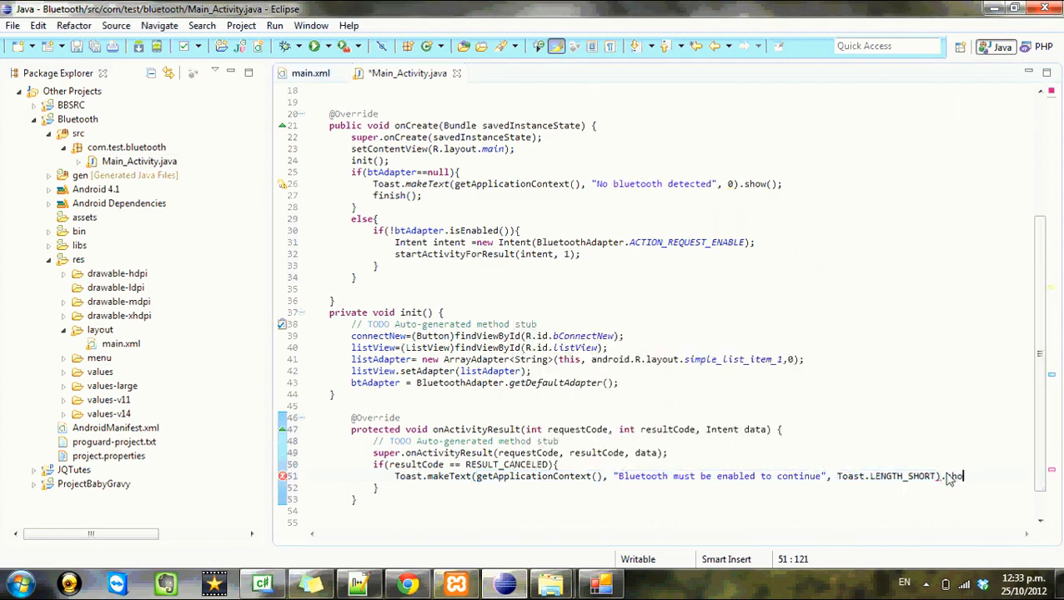
pyautogui.write('show();')
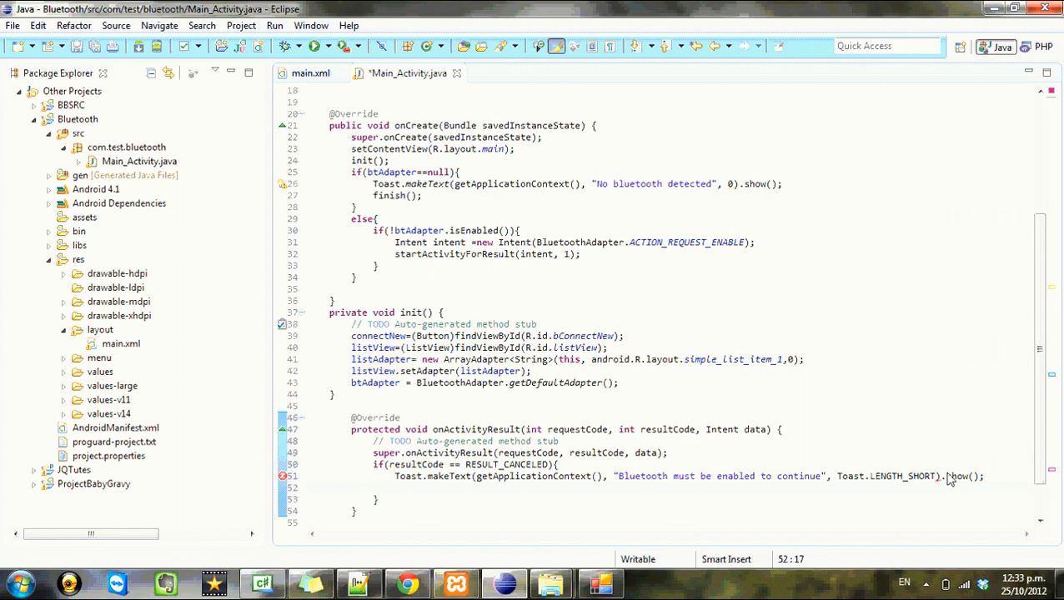
pyautogui.write('finish();')
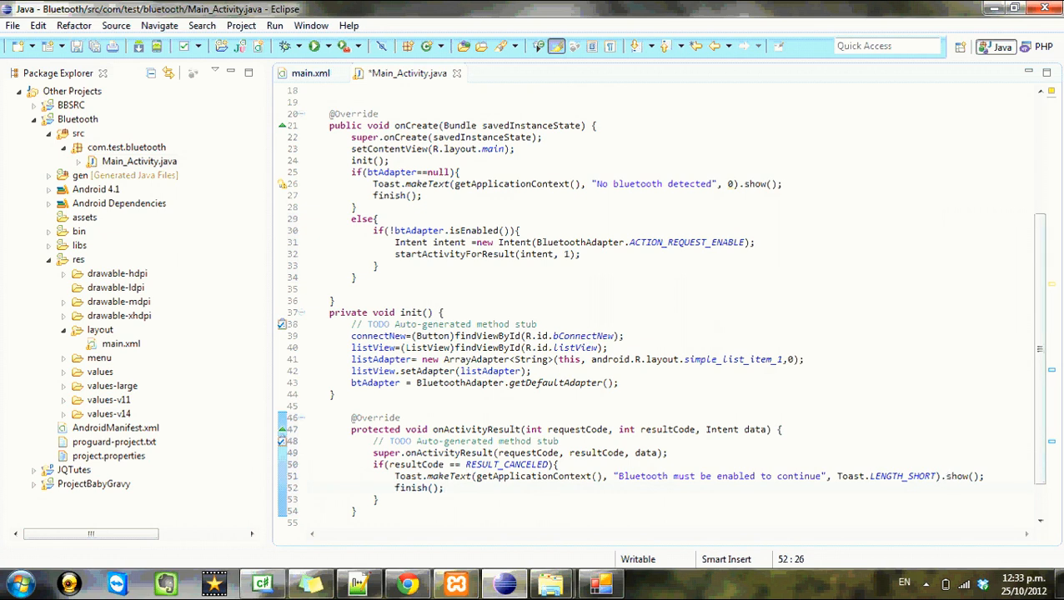
pyautogui.scroll(3)
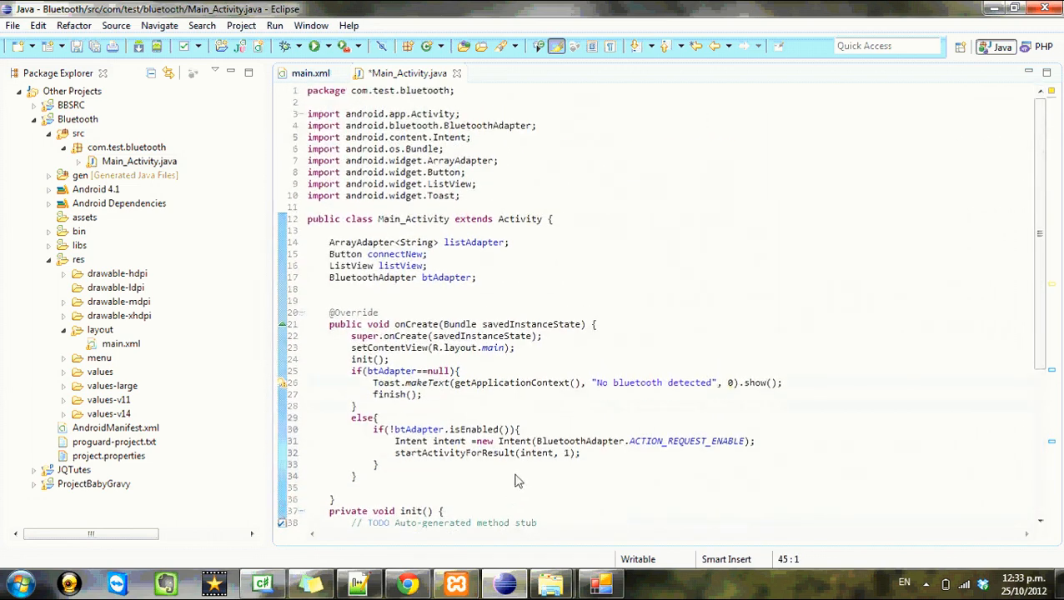